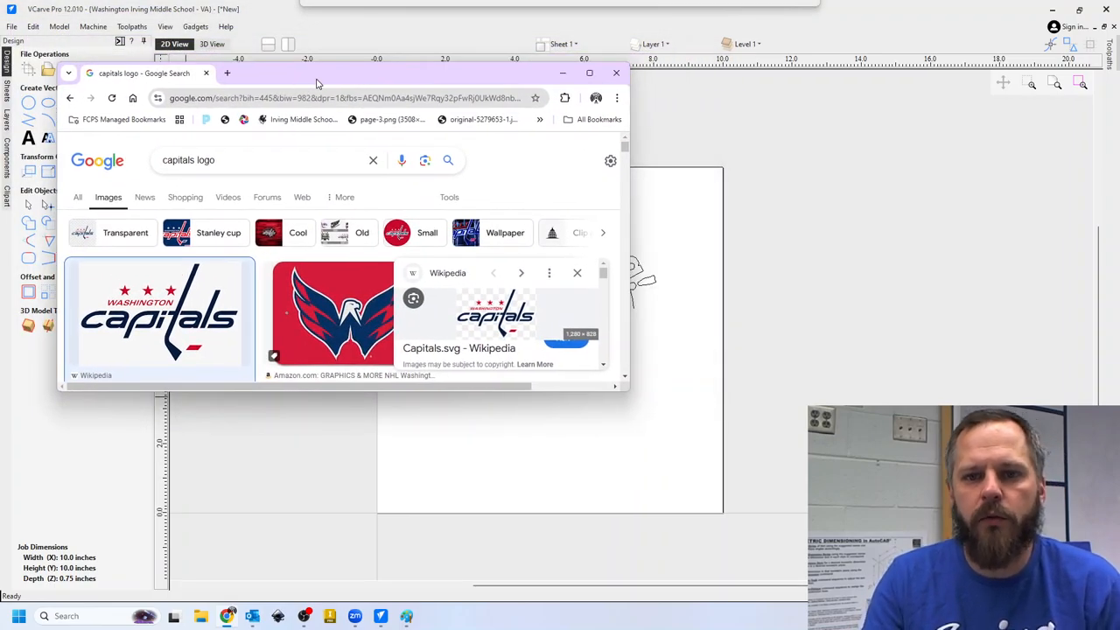
mouse_move(628, 395)
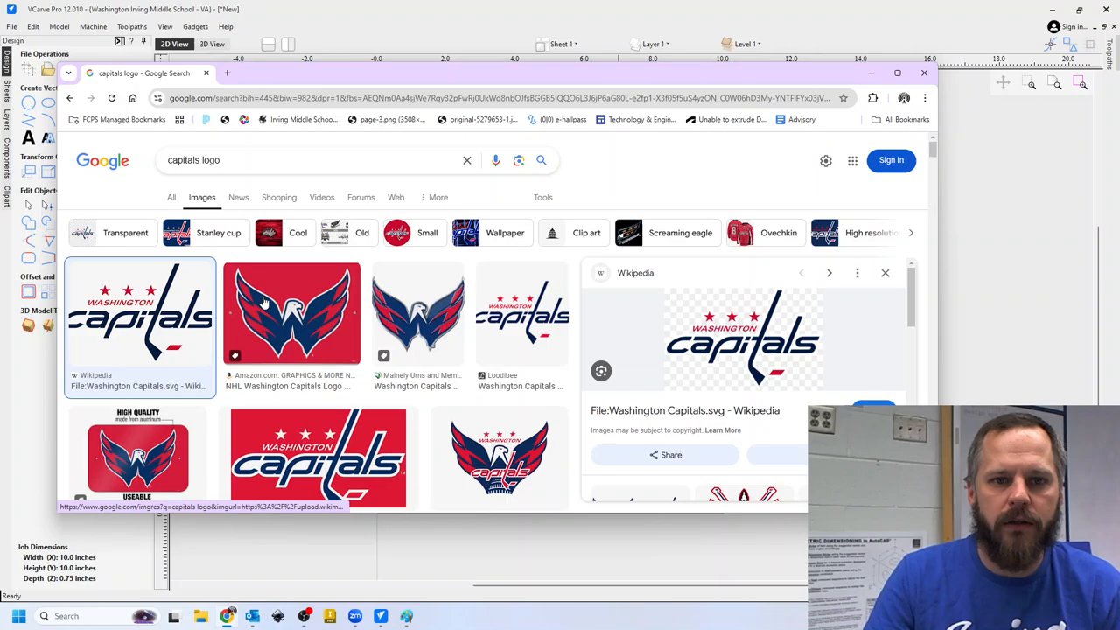
Step: Copy the Washington Capitals wordmark image from the Wikipedia result in Google Images
left_click(290, 312)
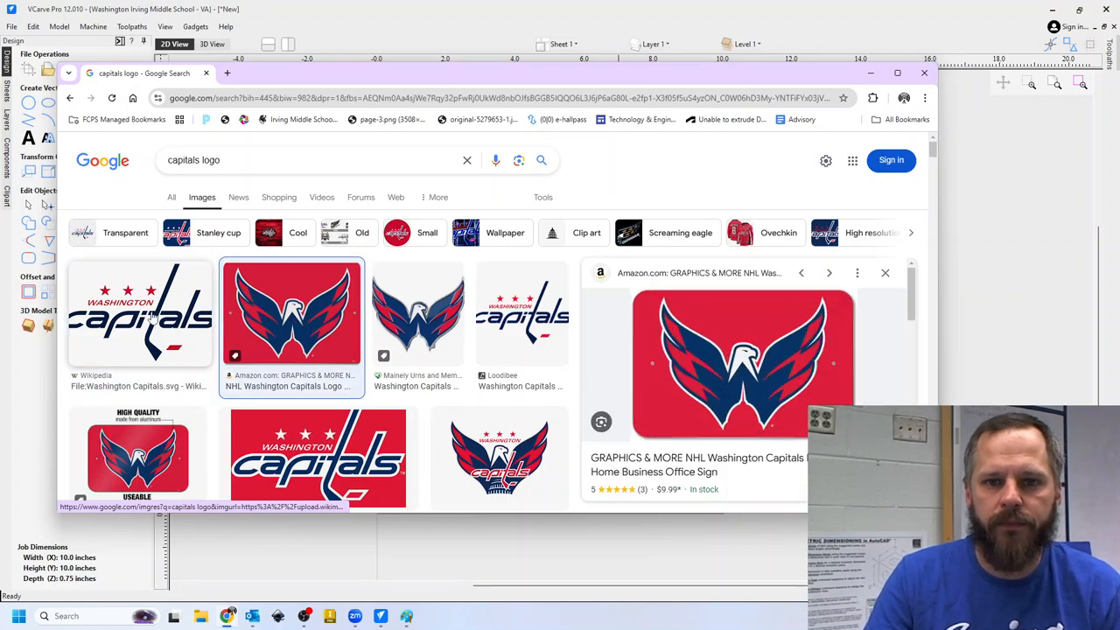
left_click(140, 313)
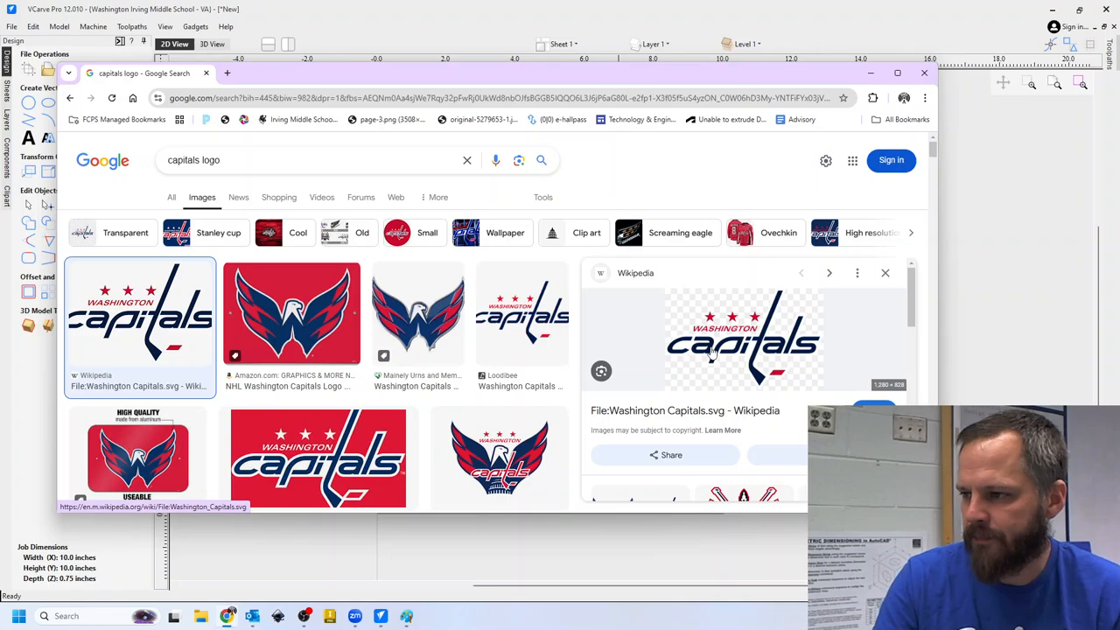
right_click(711, 354)
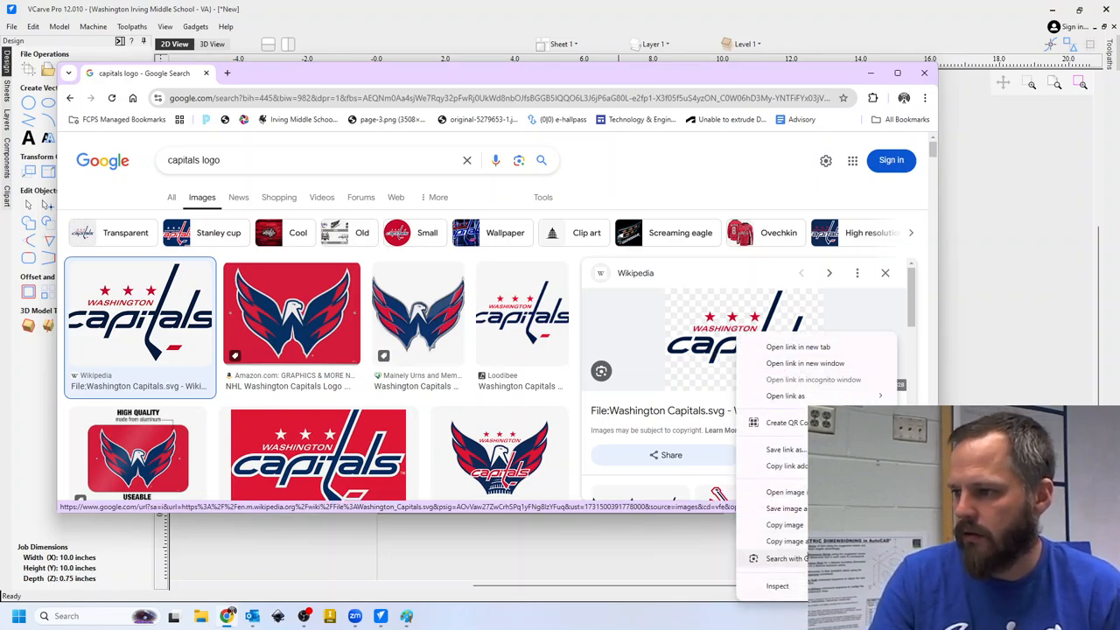
left_click(784, 525)
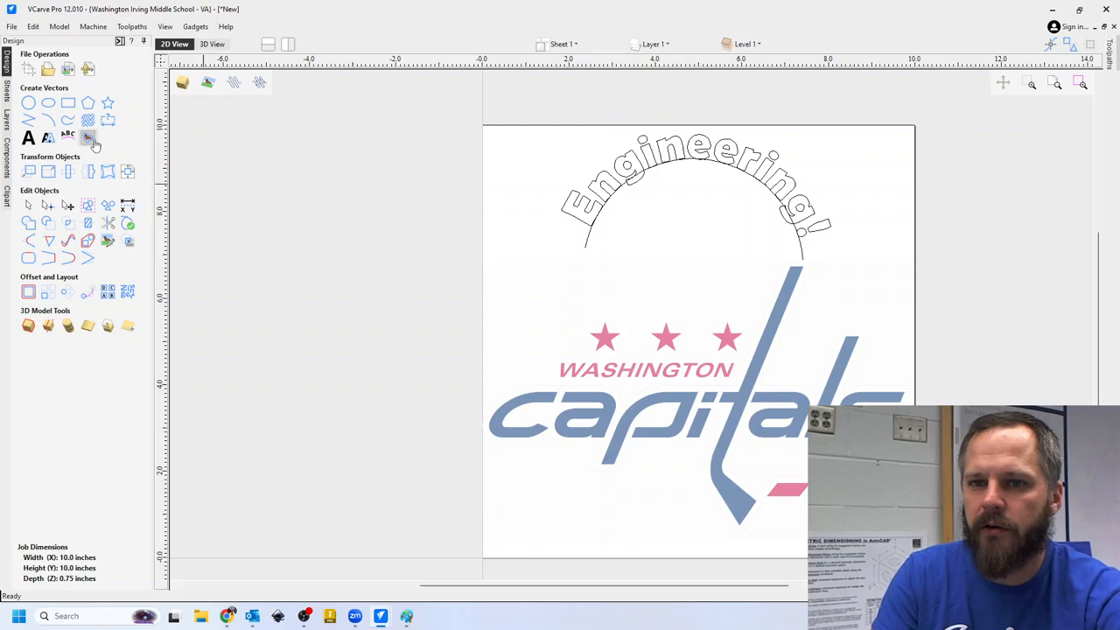
mouse_move(88, 140)
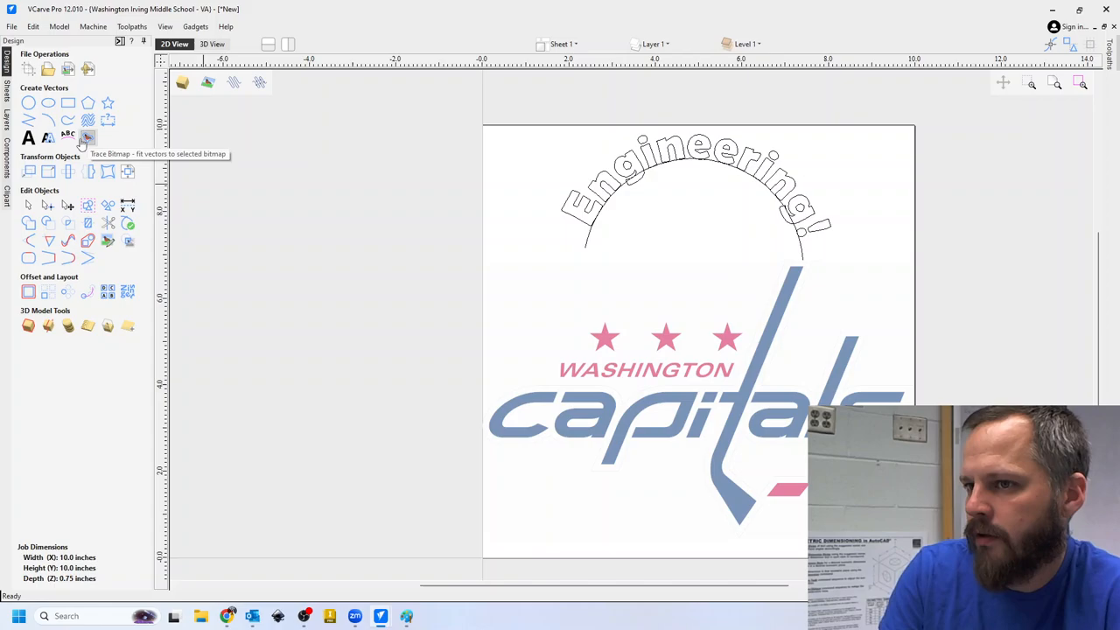
mouse_move(42, 119)
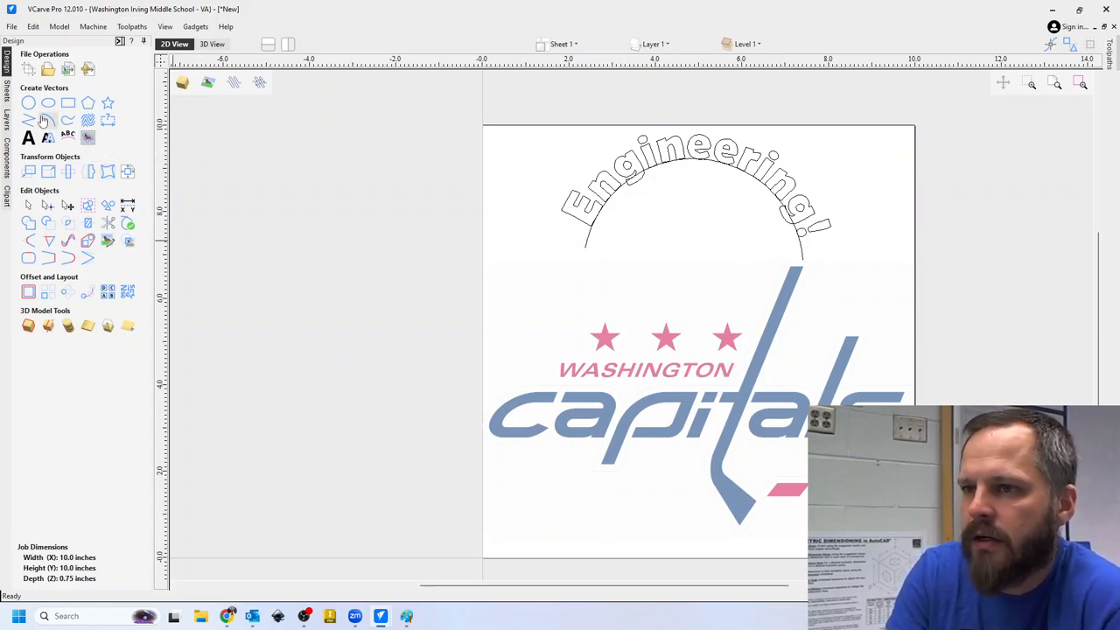
mouse_move(88, 138)
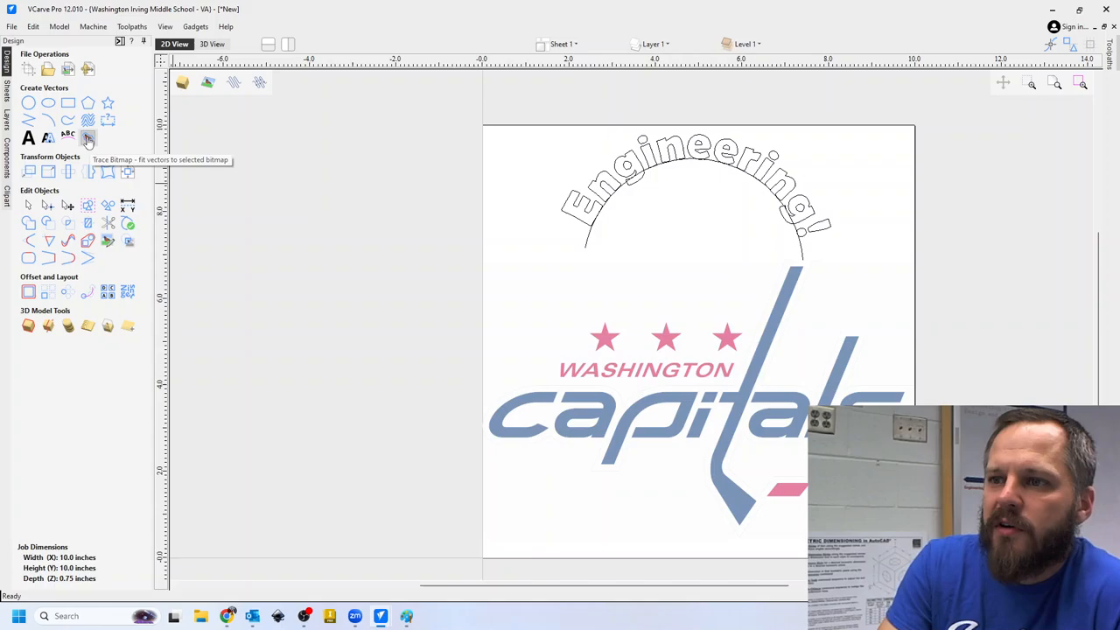
Step: Try colour tracing on the bitmap, reducing the colour count and picking red to trace
left_click(88, 138)
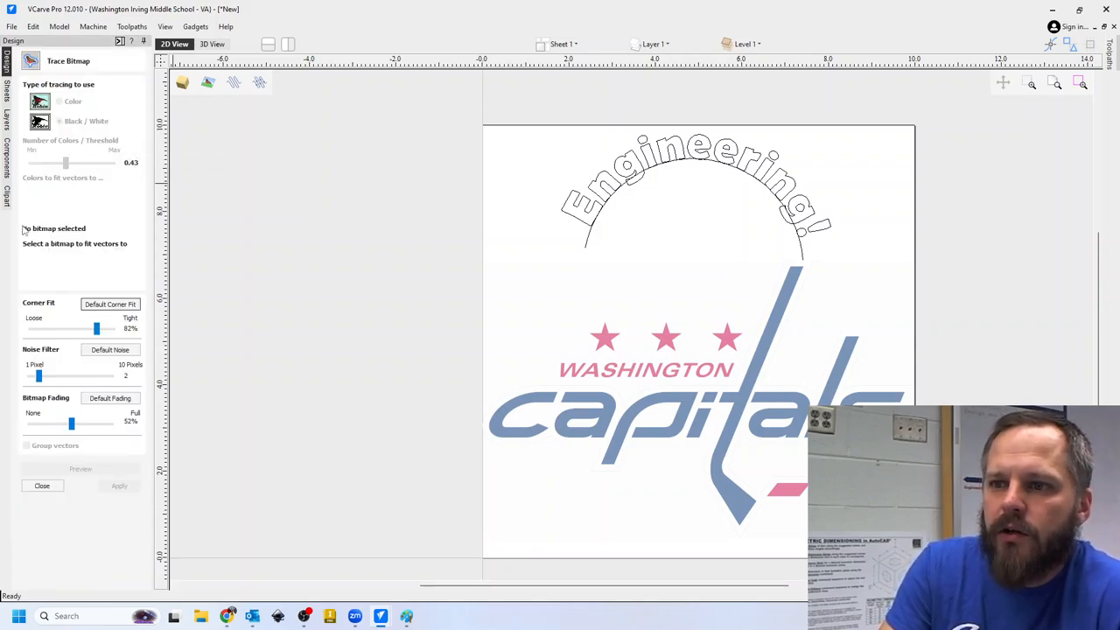
mouse_move(774, 364)
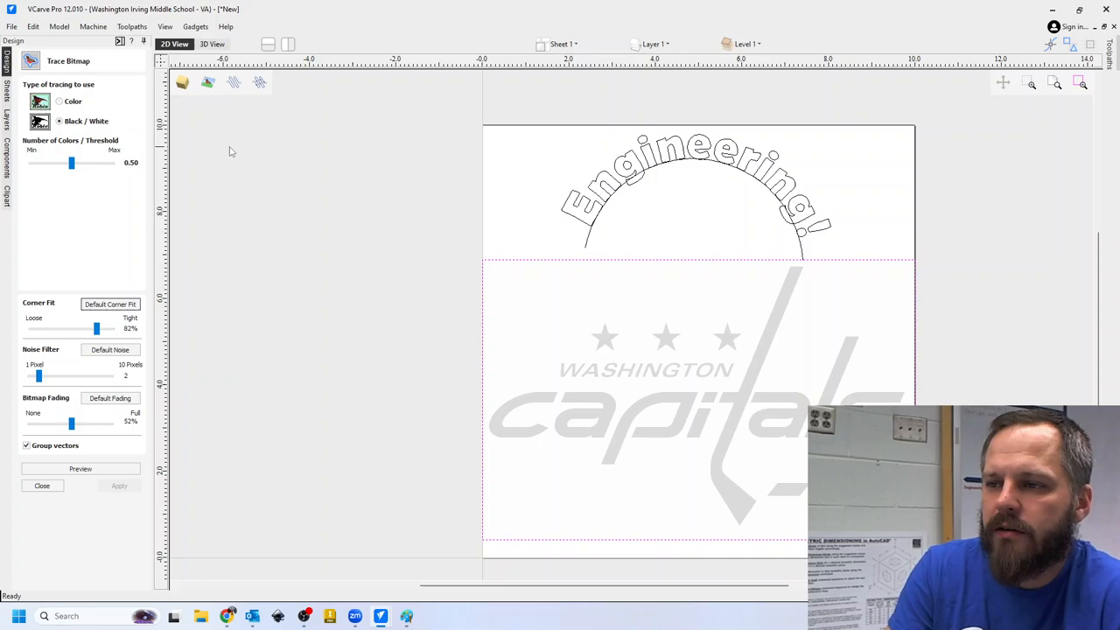
left_click(59, 101)
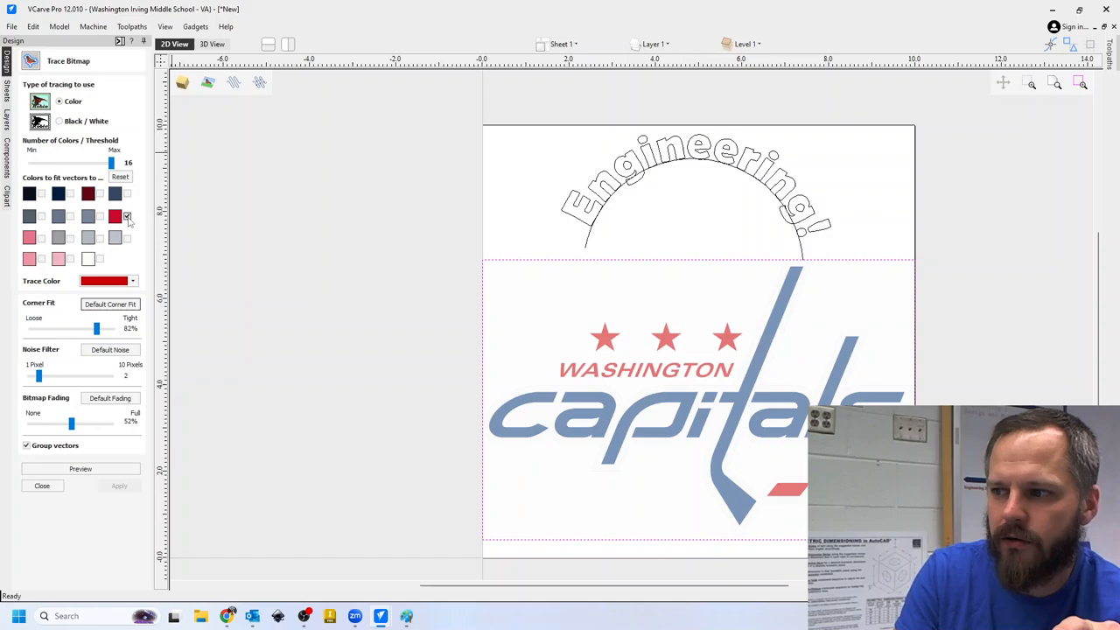
left_click_drag(112, 163, 60, 163)
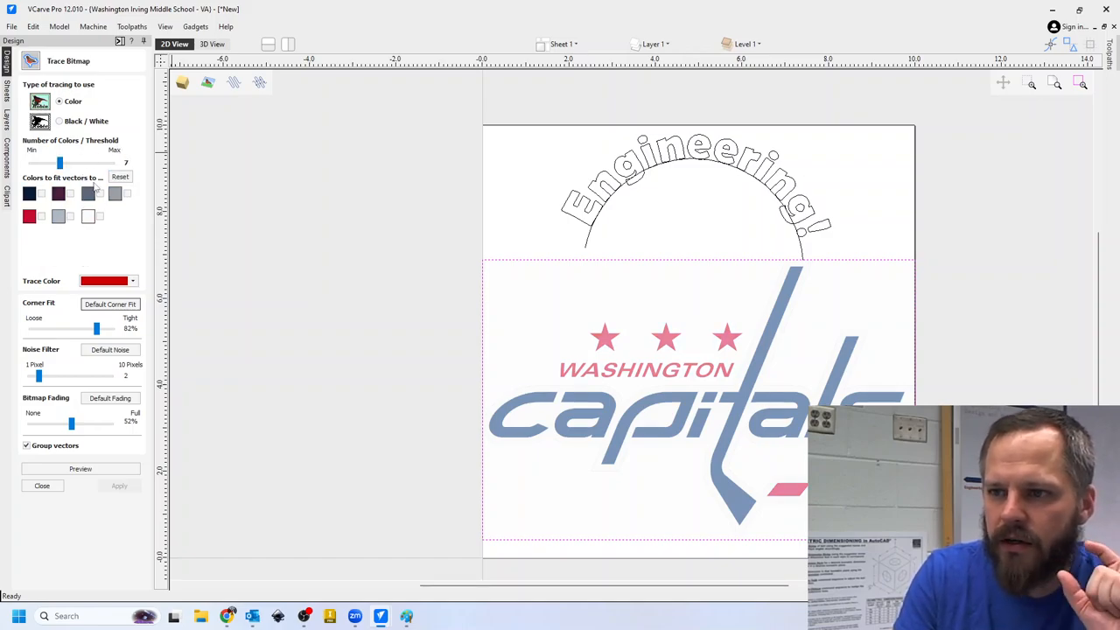
left_click(30, 217)
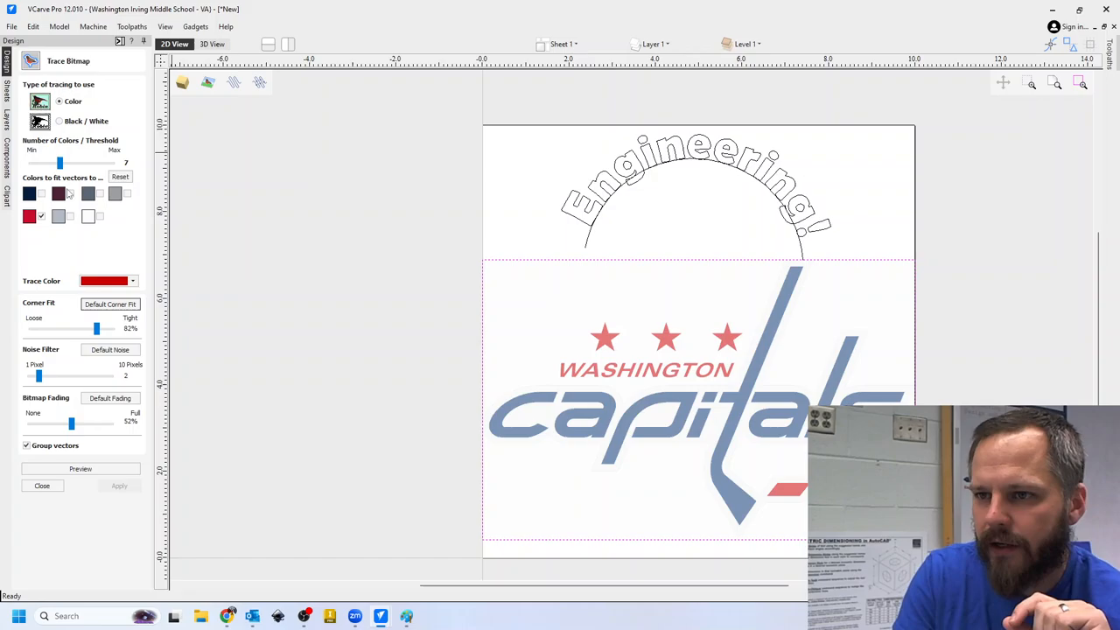
left_click_drag(59, 163, 112, 163)
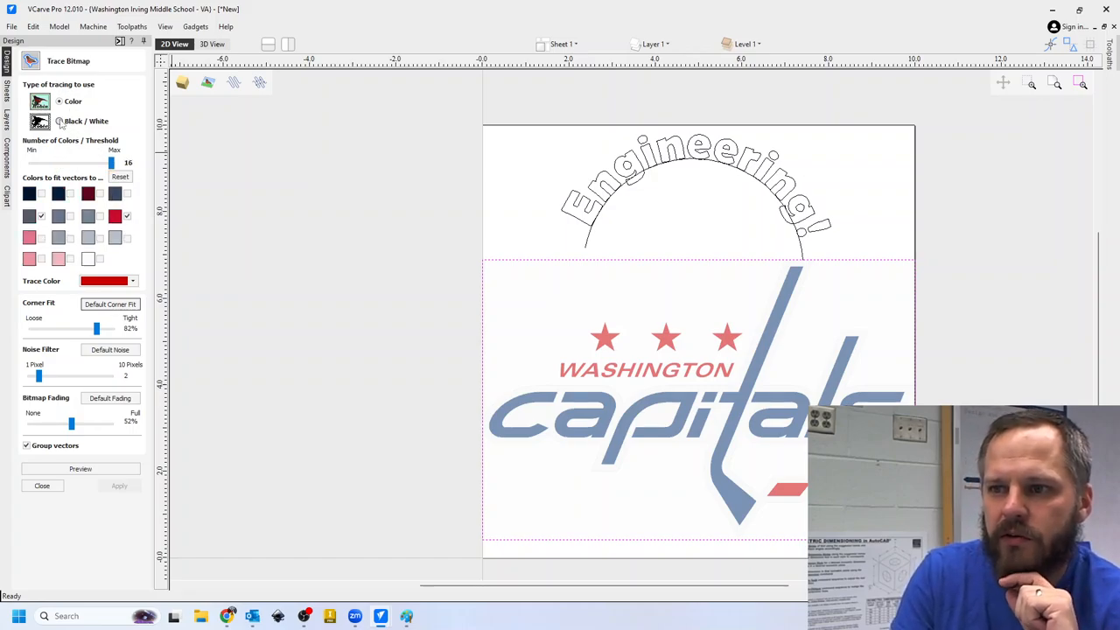
Step: Switch to black-and-white tracing, settle the threshold at 0.54 and preview the vector outlines
left_click(60, 121)
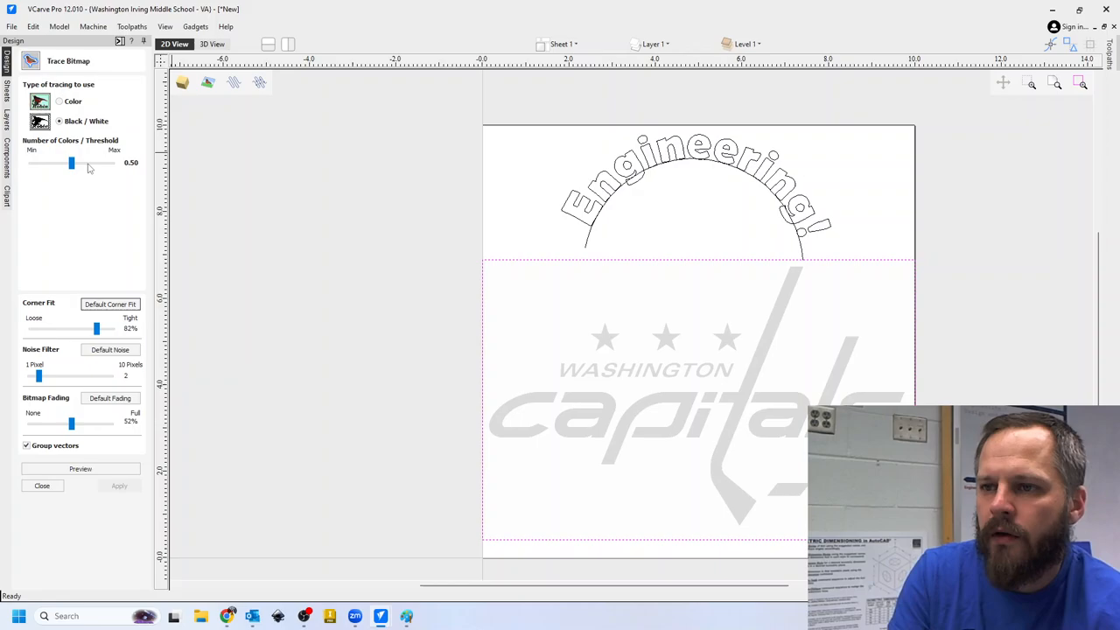
left_click_drag(70, 163, 32, 162)
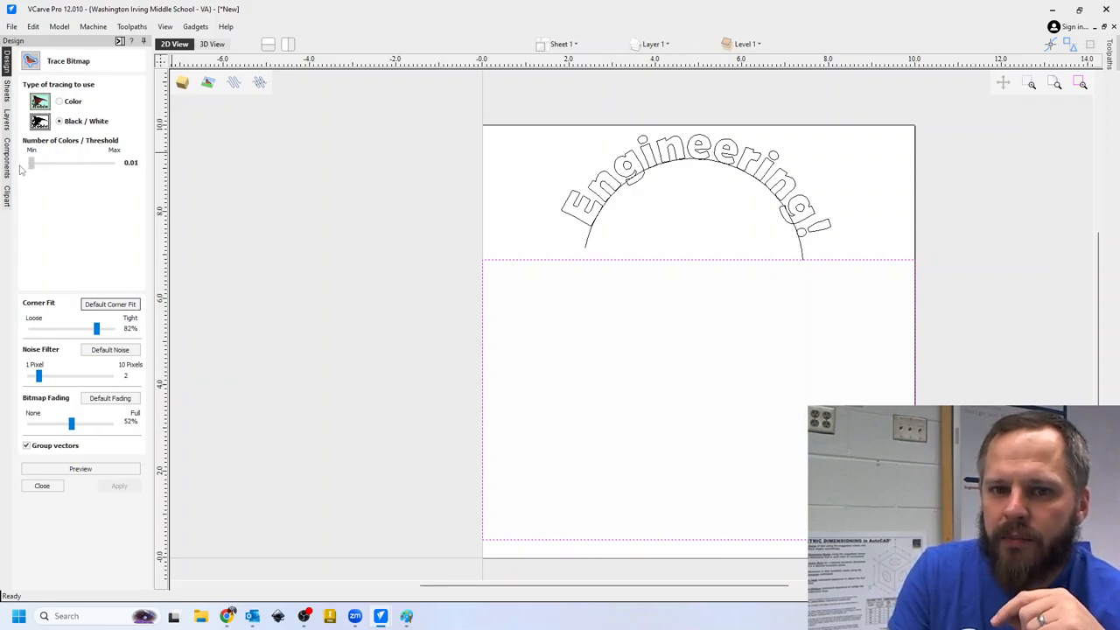
left_click_drag(31, 162, 103, 163)
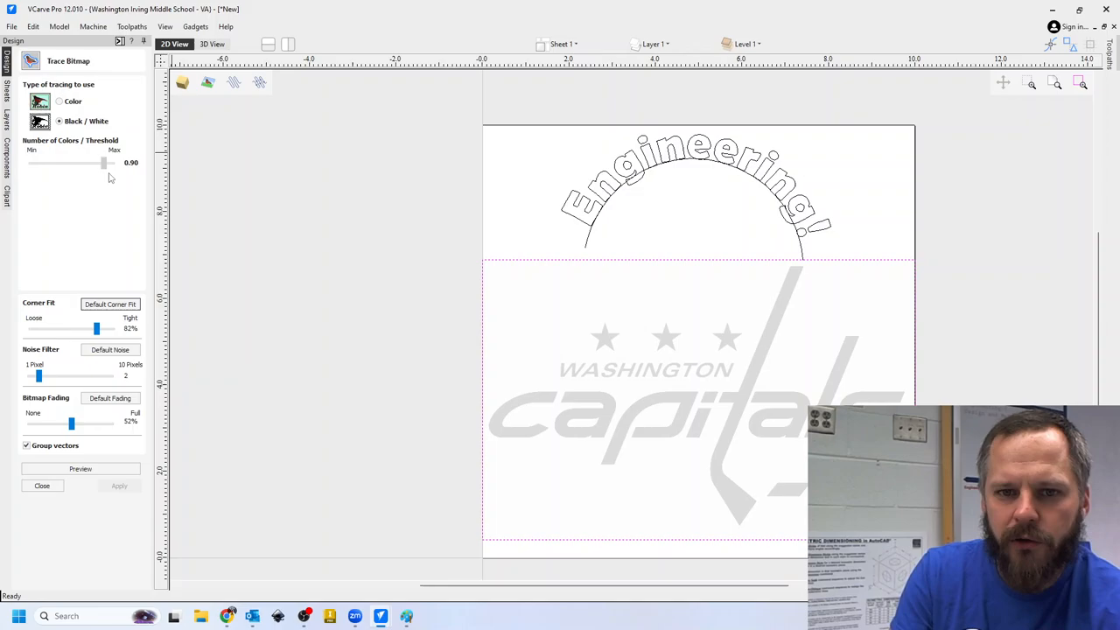
left_click_drag(103, 162, 98, 162)
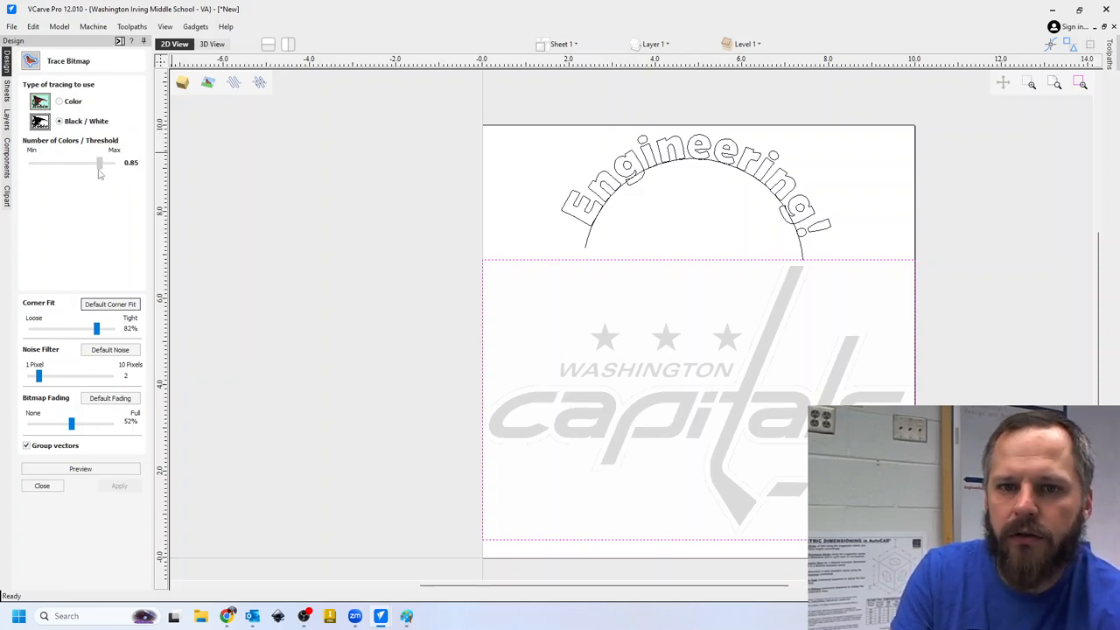
left_click_drag(98, 163, 112, 163)
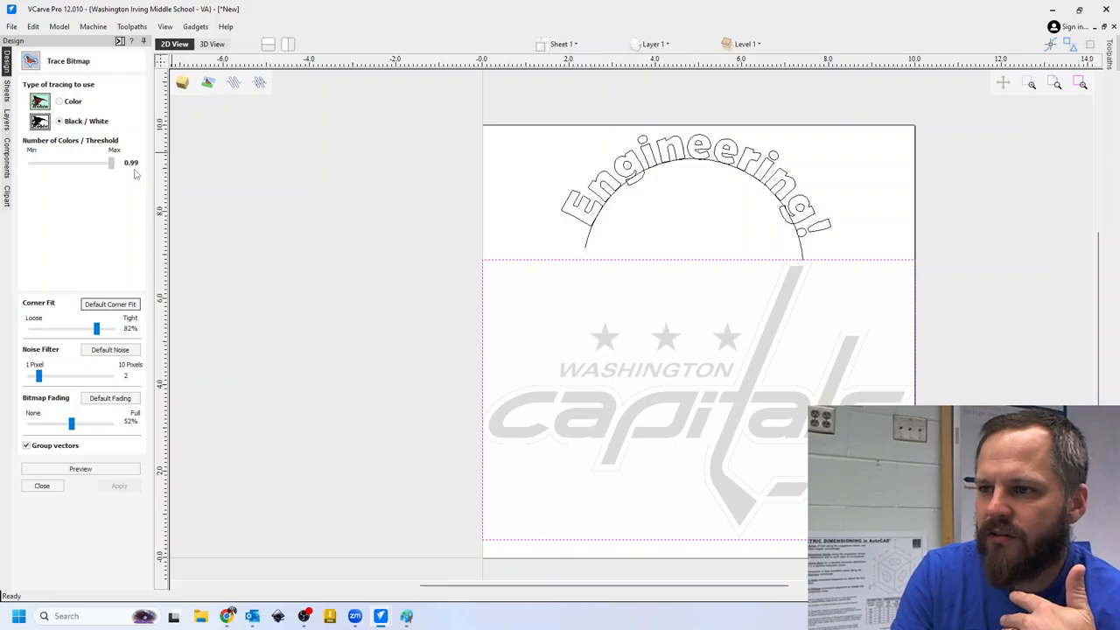
left_click_drag(112, 163, 32, 162)
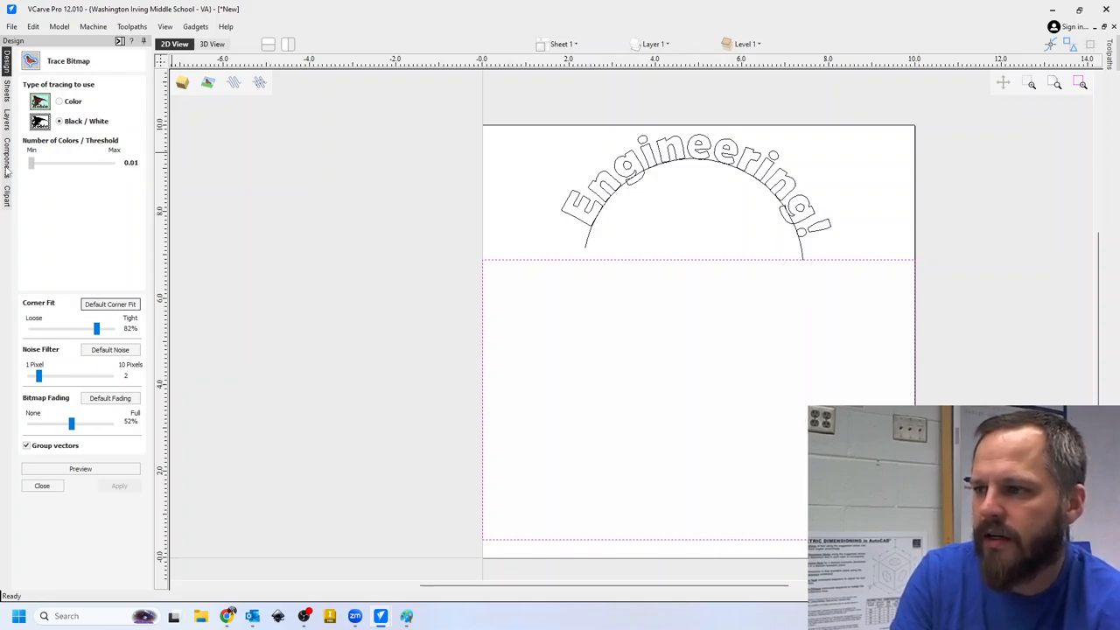
left_click_drag(31, 164, 72, 164)
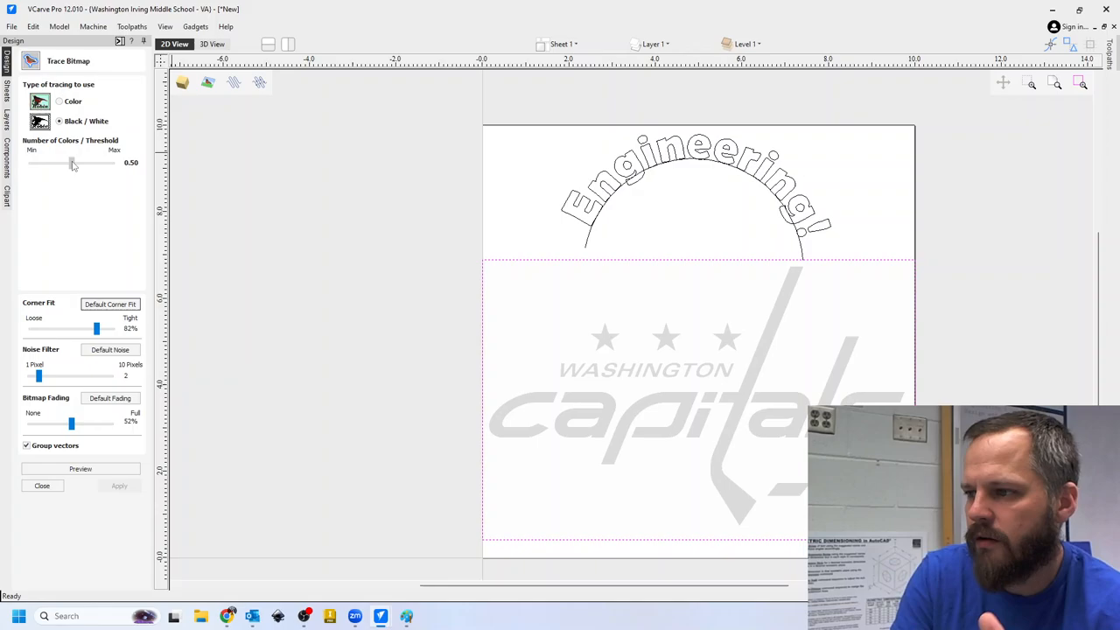
left_click_drag(71, 162, 73, 163)
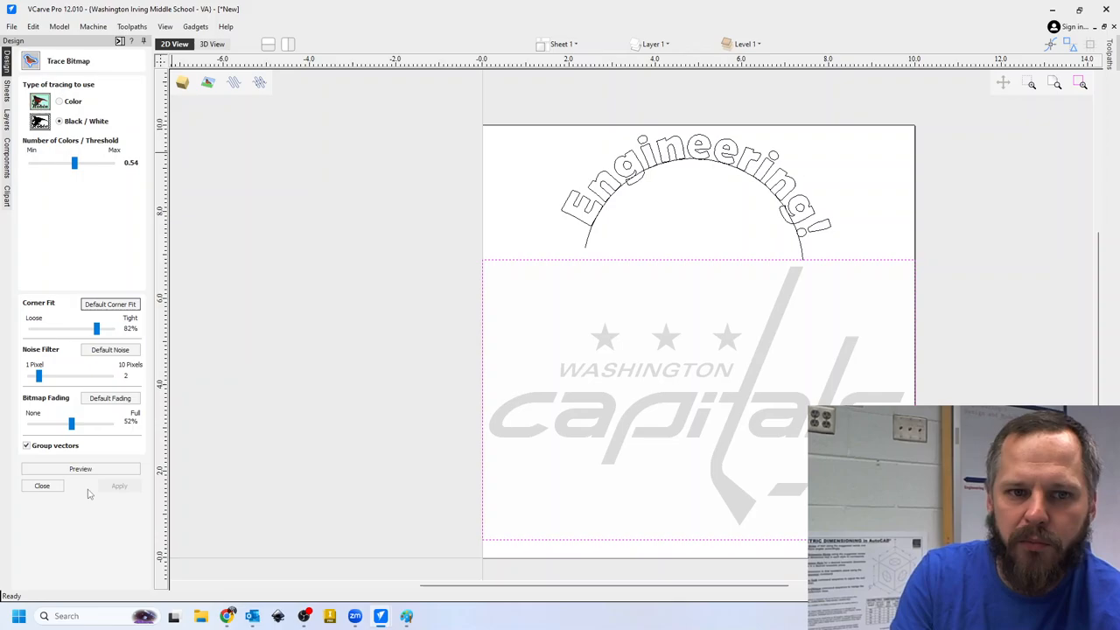
left_click(119, 487)
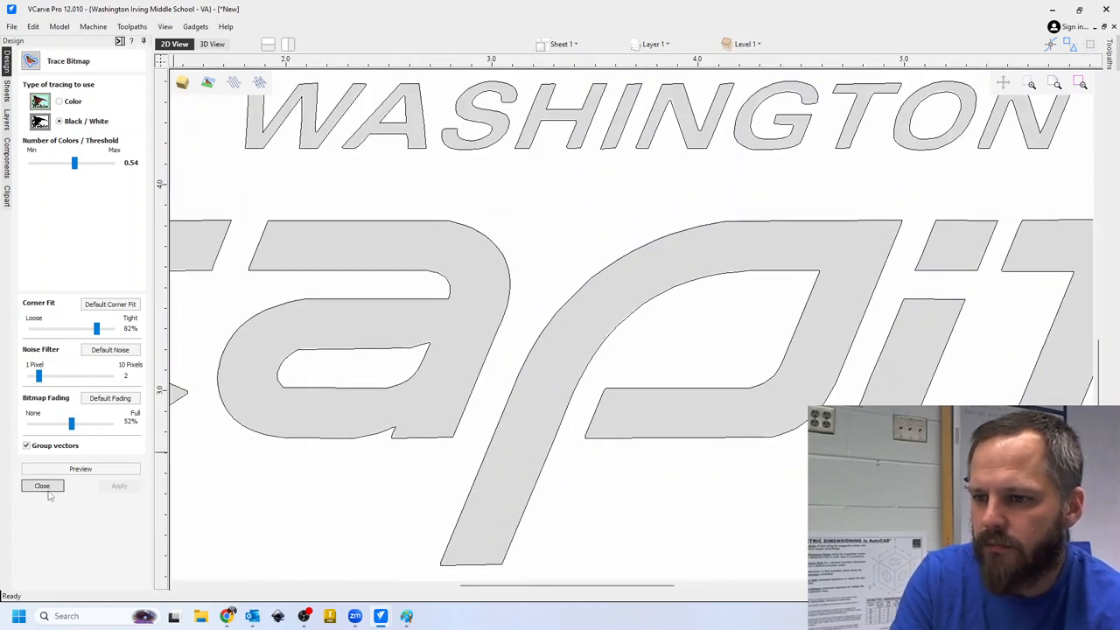
Step: Close the Trace Bitmap panel, leaving the traced logo outlines beneath Engineering!
left_click(42, 486)
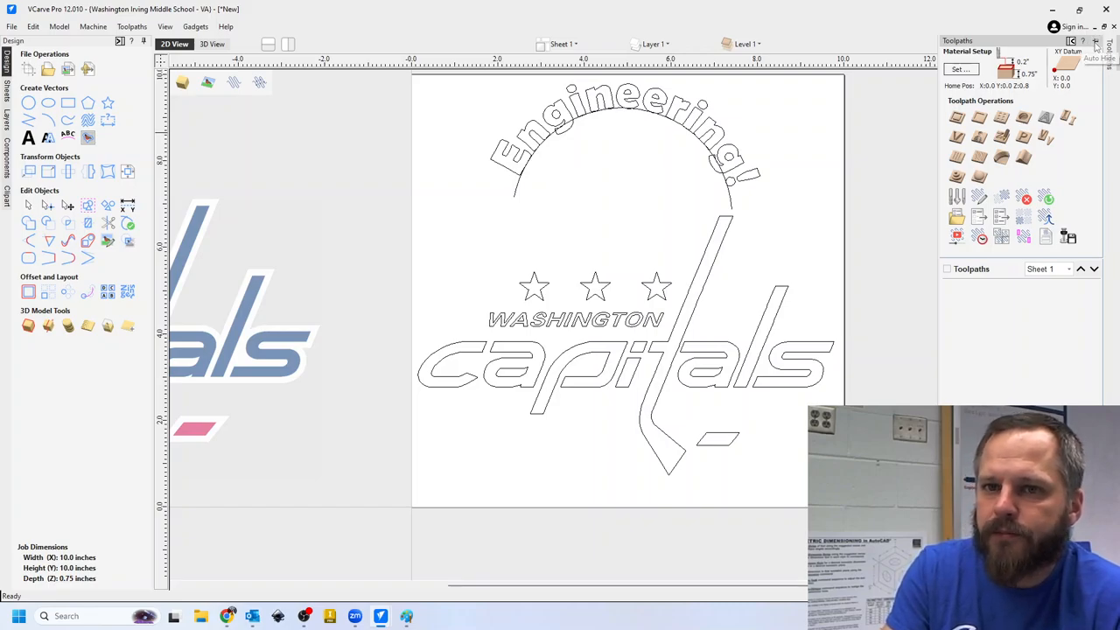
mouse_move(973, 137)
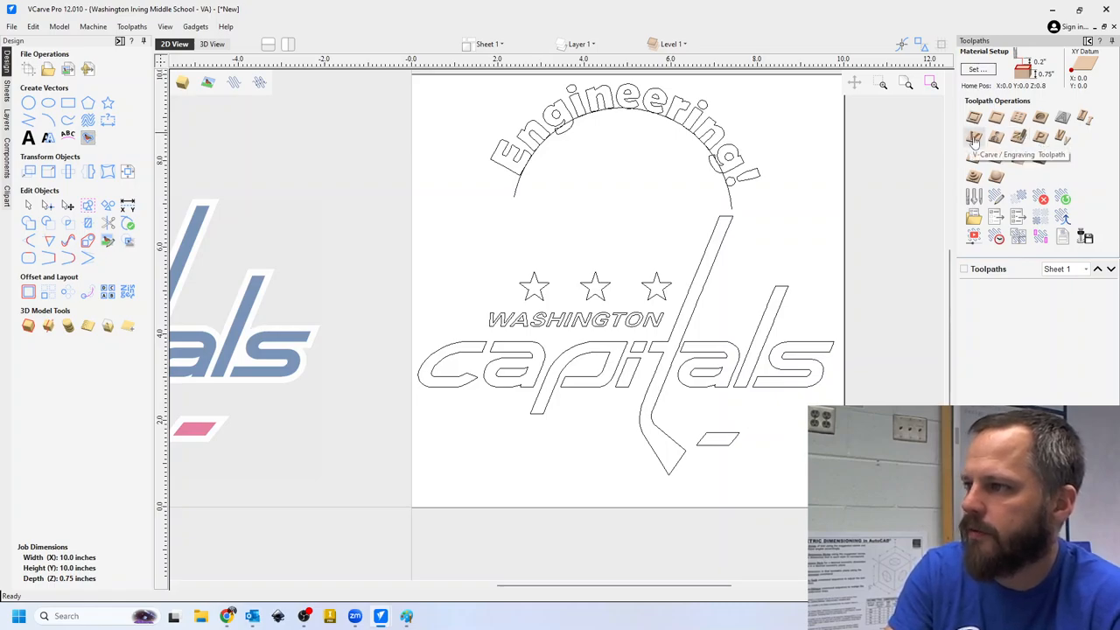
Step: Start a V-Carve / Engraving toolpath and bring up the Tool Database to pick a bit
left_click(975, 140)
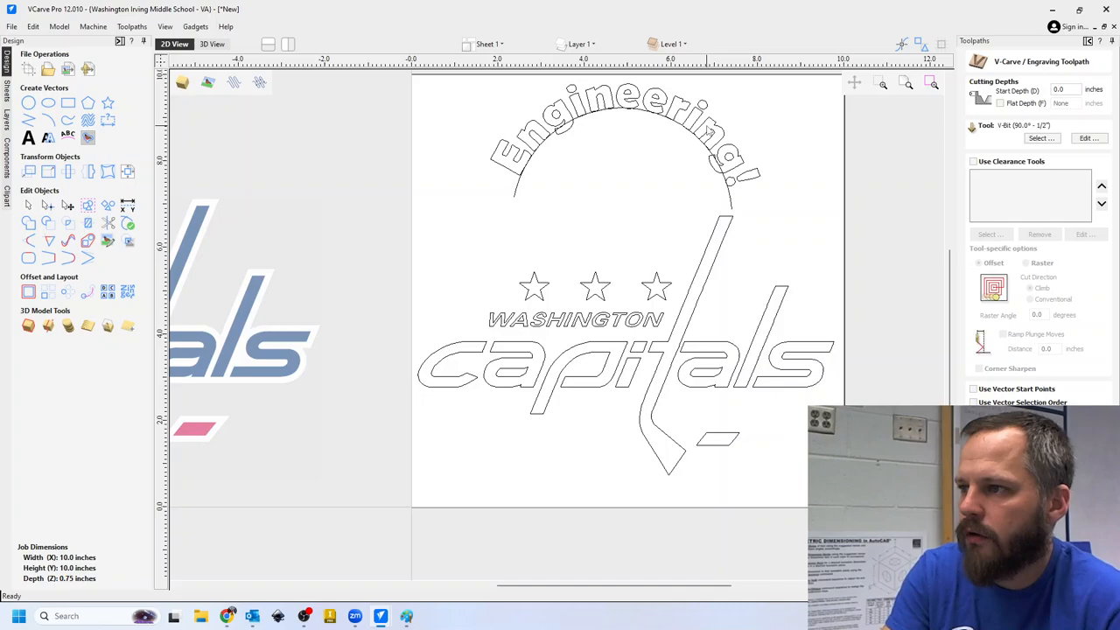
left_click(626, 140)
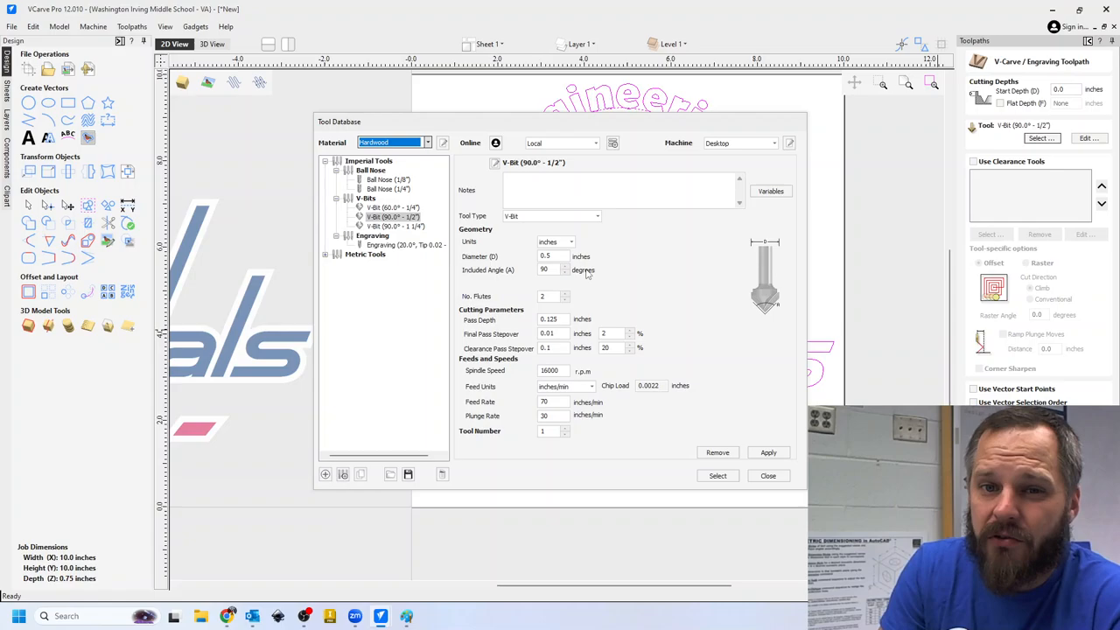
left_click(622, 189)
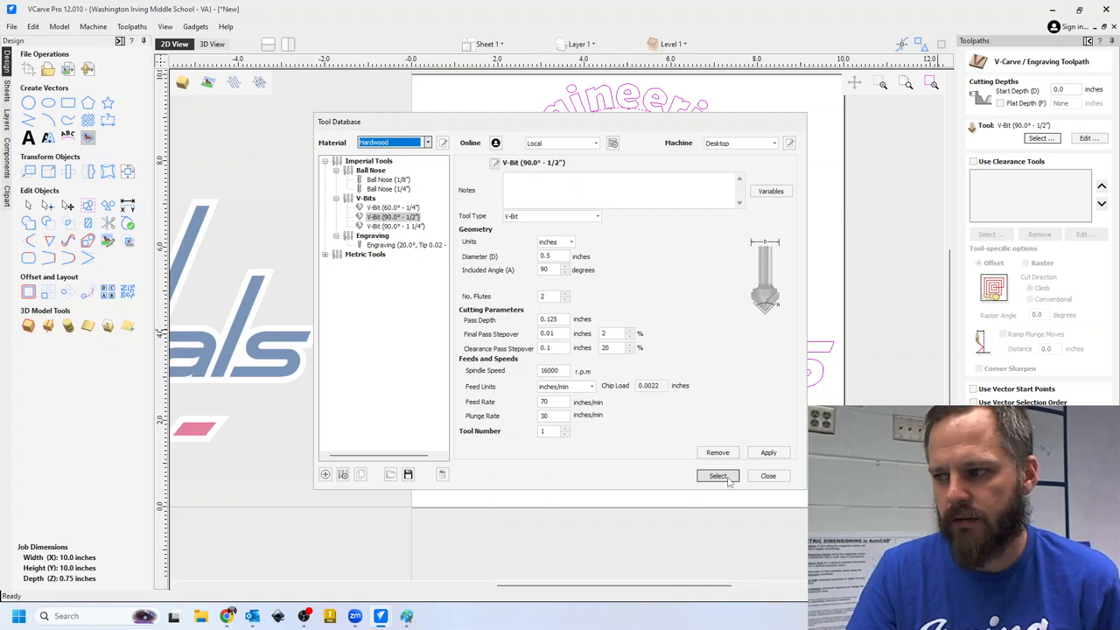
Step: Assign the V-Bit (90° - 1/2") as the tool for the V-carve toolpath
left_click(718, 476)
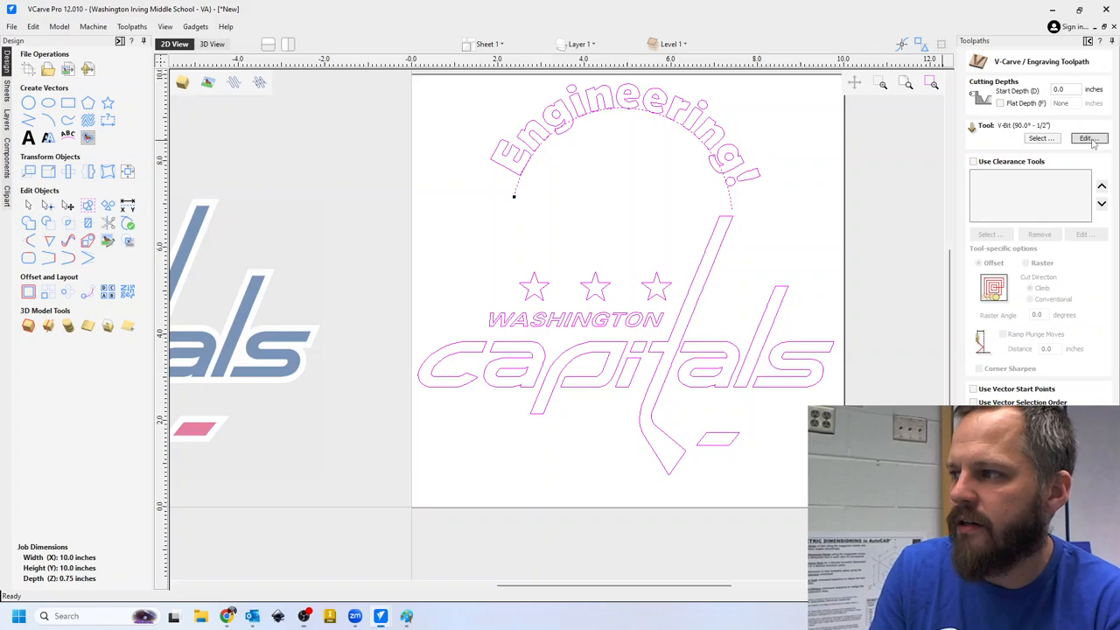
Step: Edit the V-bit settings to a feed rate of 70 with 0.125" pass depth
left_click(1088, 138)
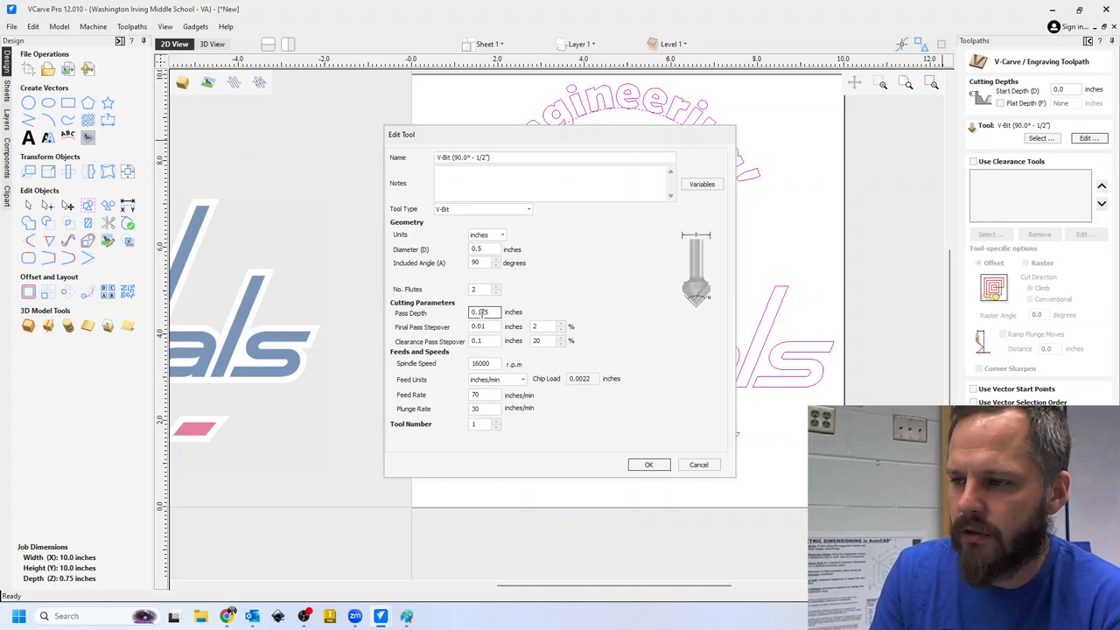
triple_click(483, 312)
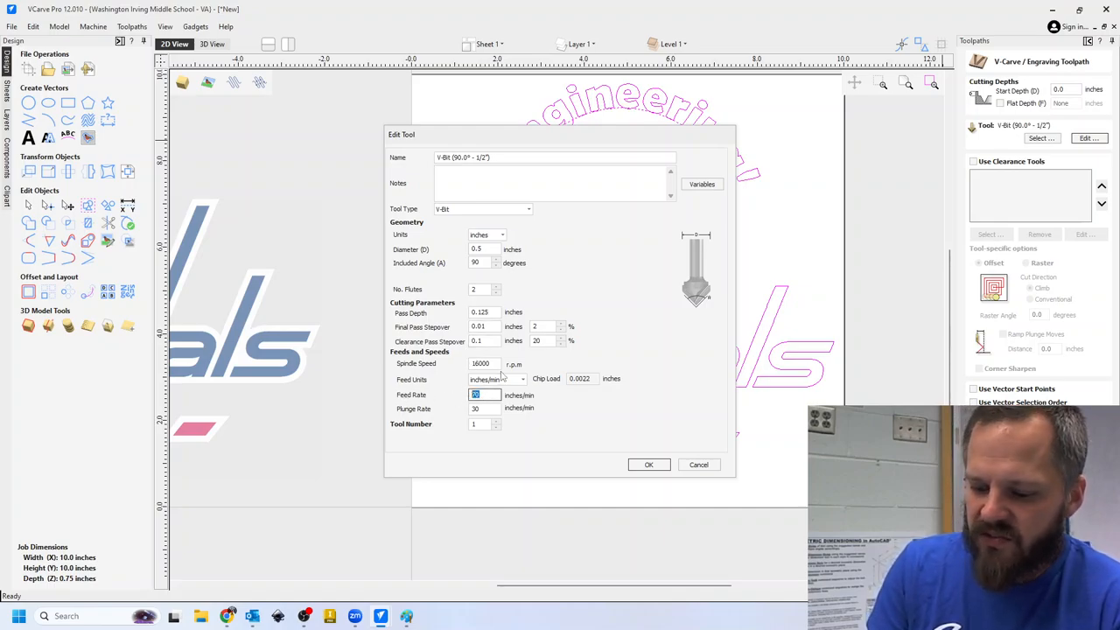
type("70")
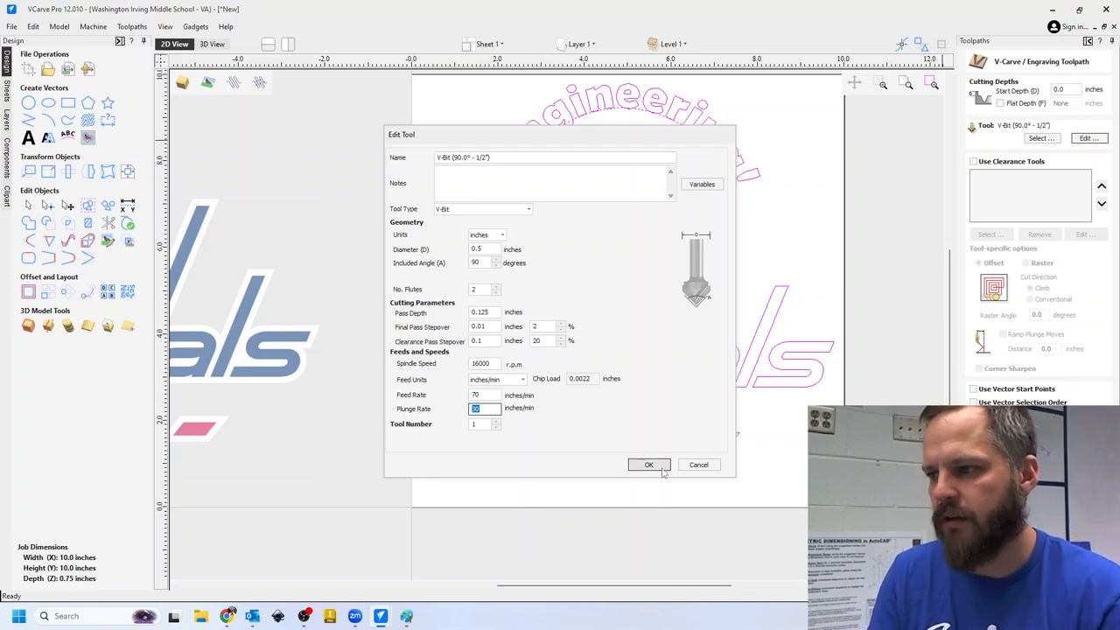
left_click(647, 466)
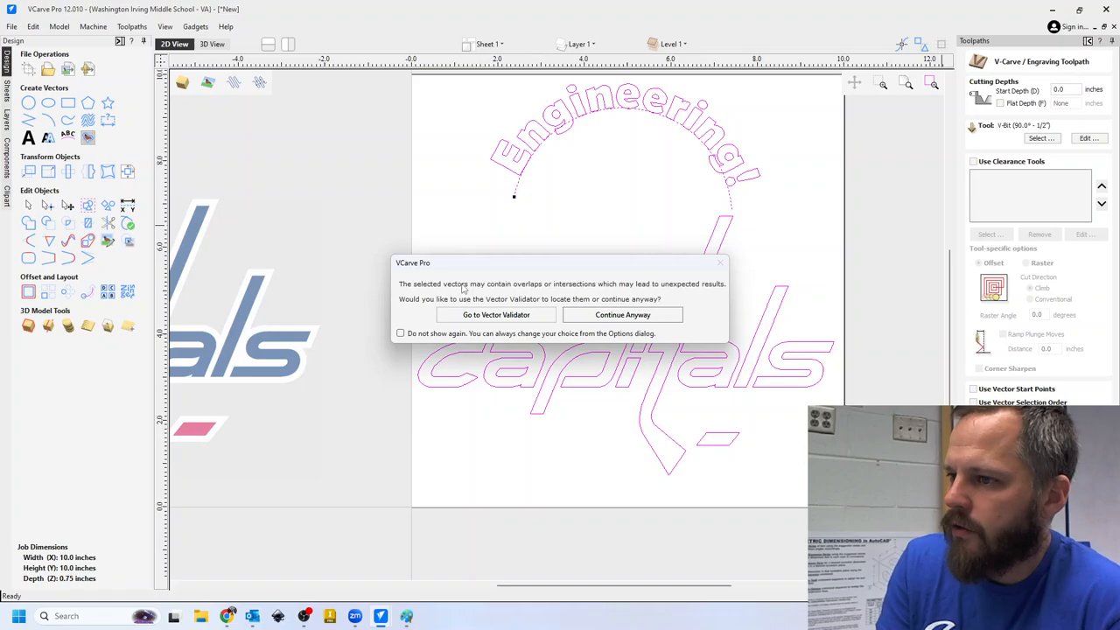
mouse_move(455, 291)
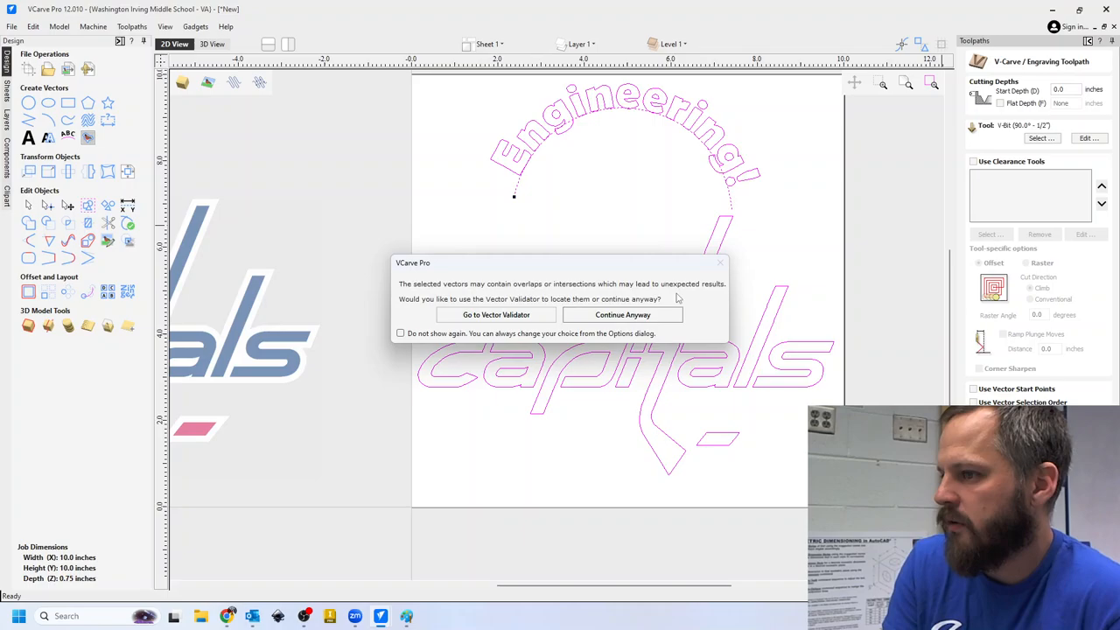
mouse_move(623, 315)
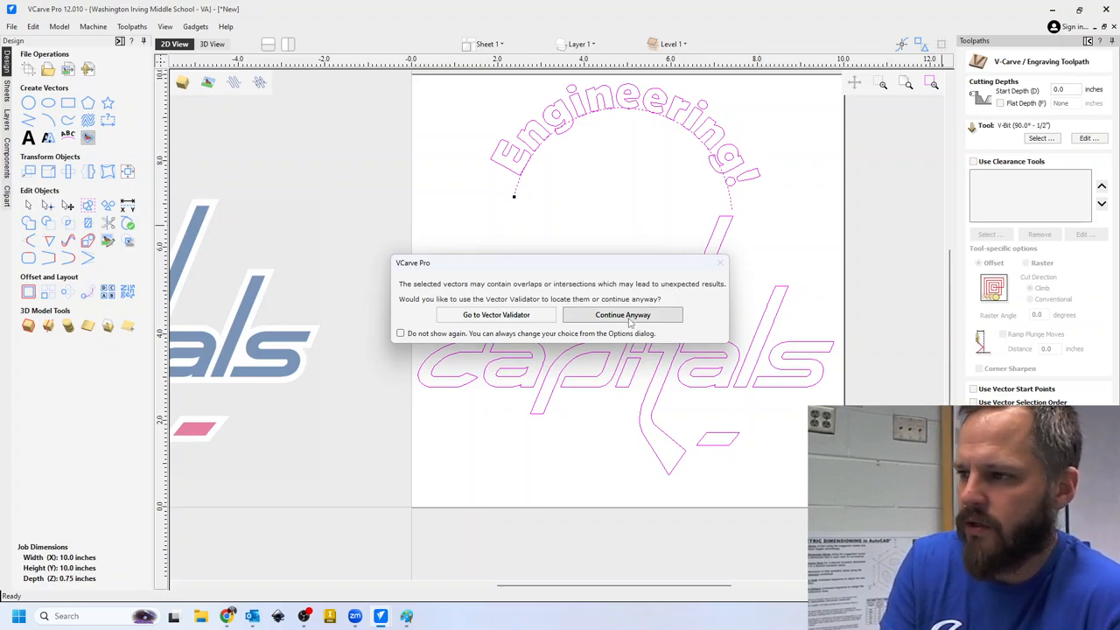
Step: Calculate the V-carve toolpath, continuing past the overlapping and open-vector warnings
left_click(623, 315)
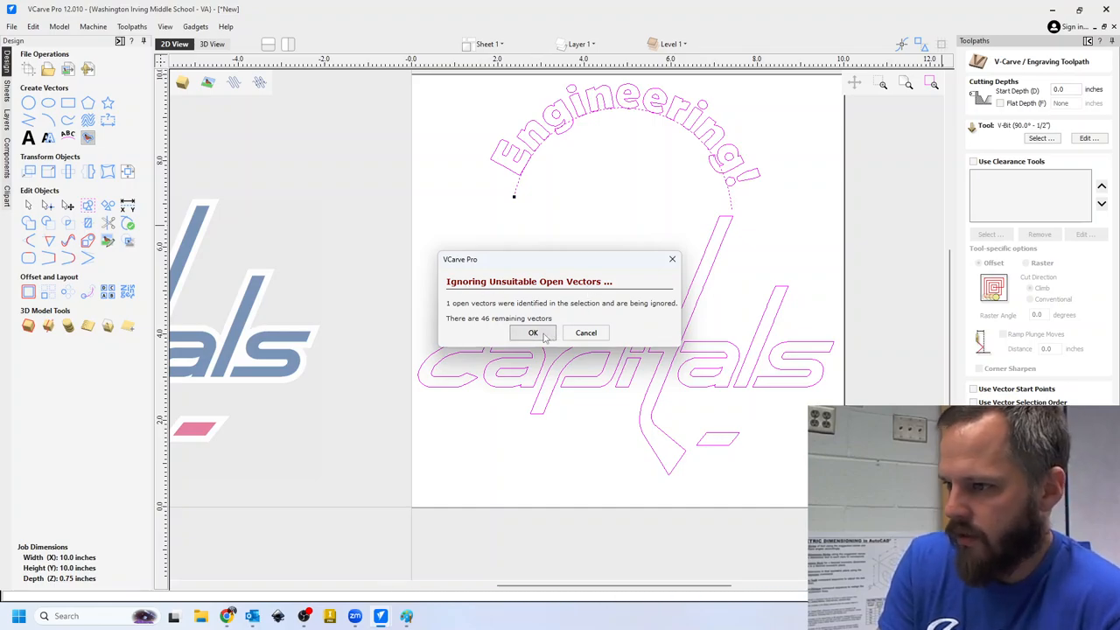
left_click(533, 333)
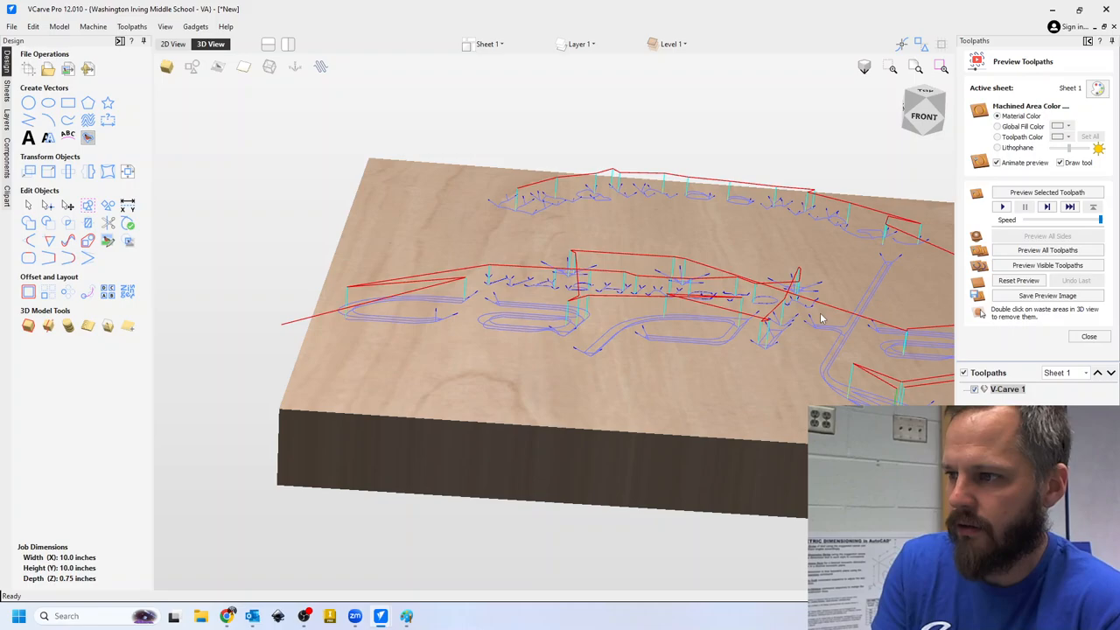
mouse_move(665, 382)
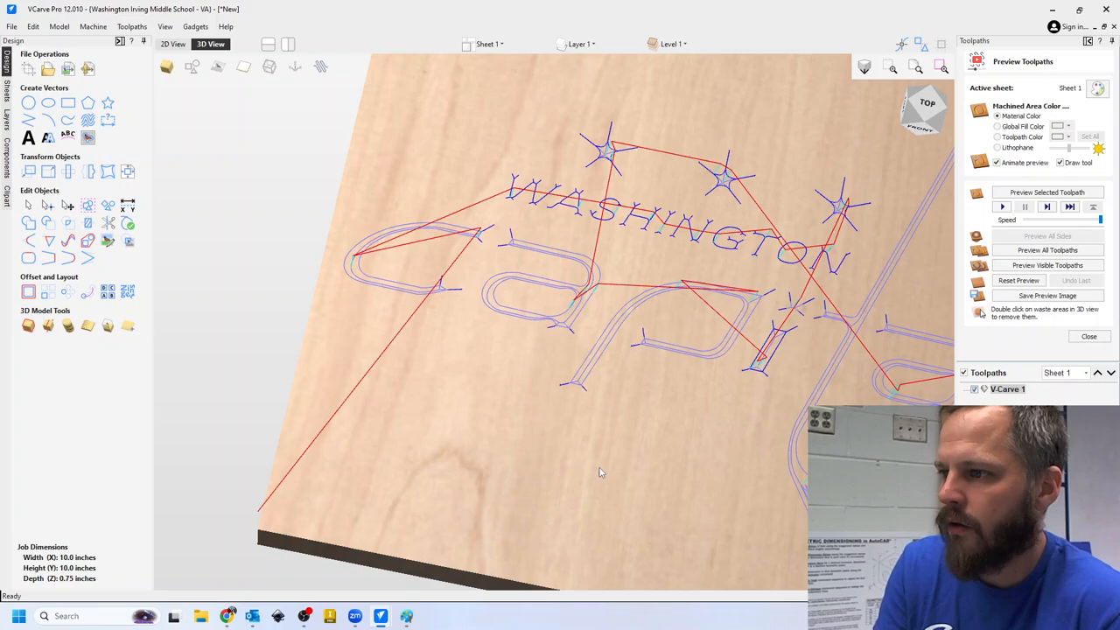
Step: Orbit the block to inspect the carved toolpath from above, then return to the flat design view
left_click_drag(599, 473, 599, 327)
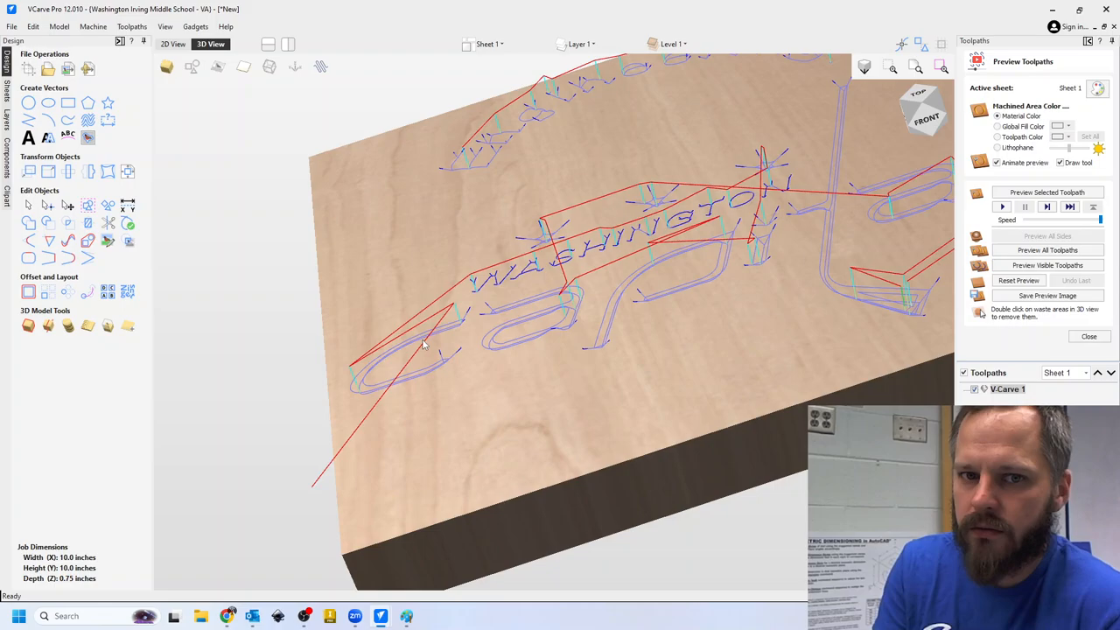
mouse_move(402, 371)
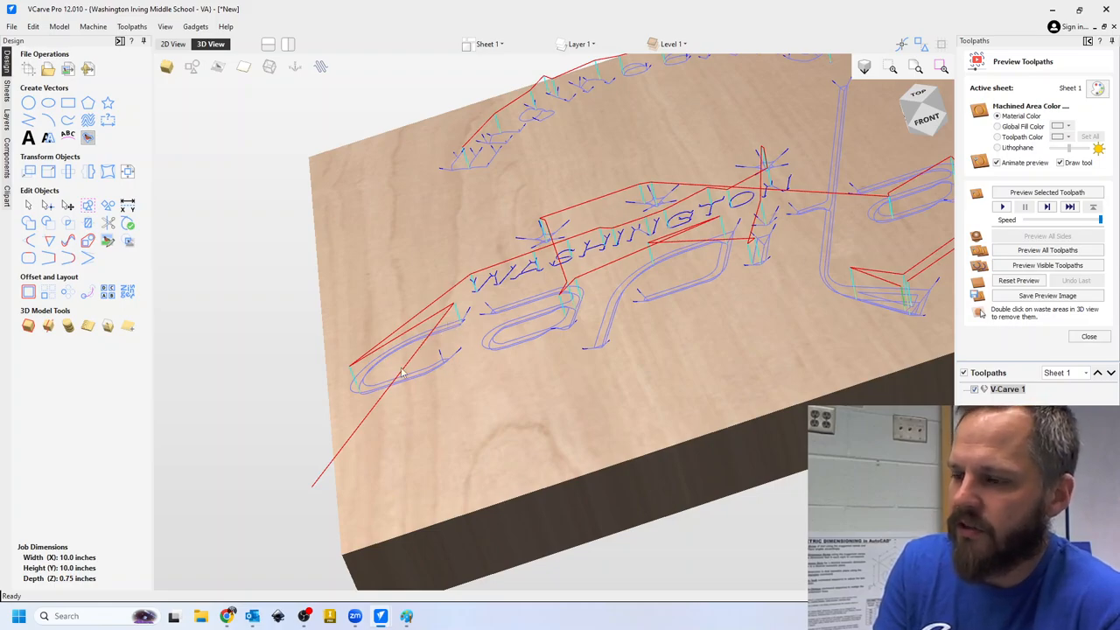
left_click(917, 93)
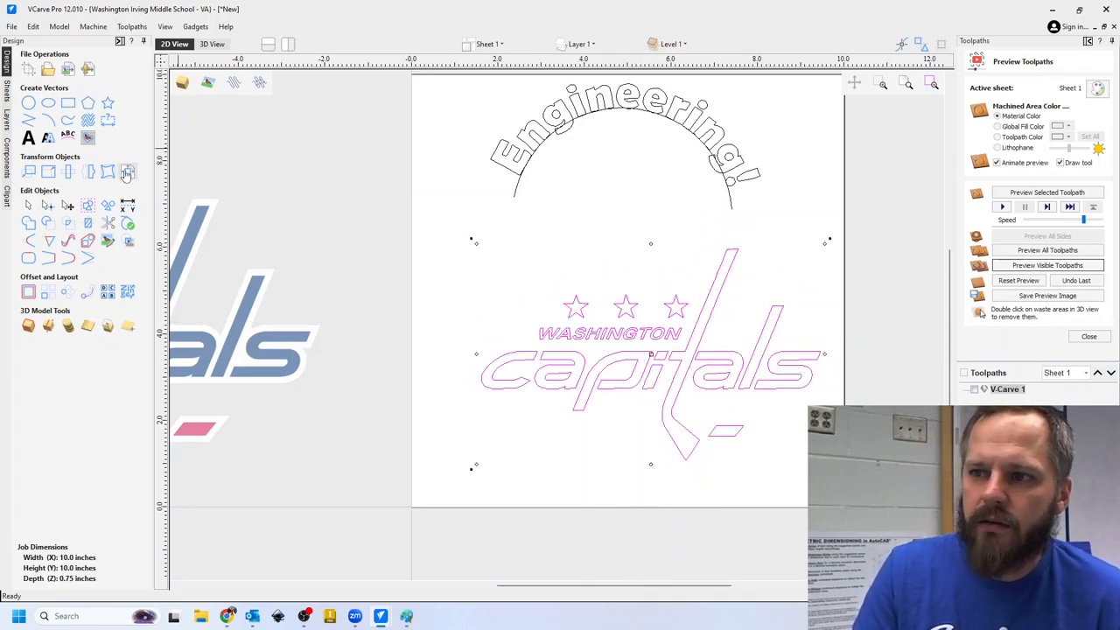
mouse_move(128, 172)
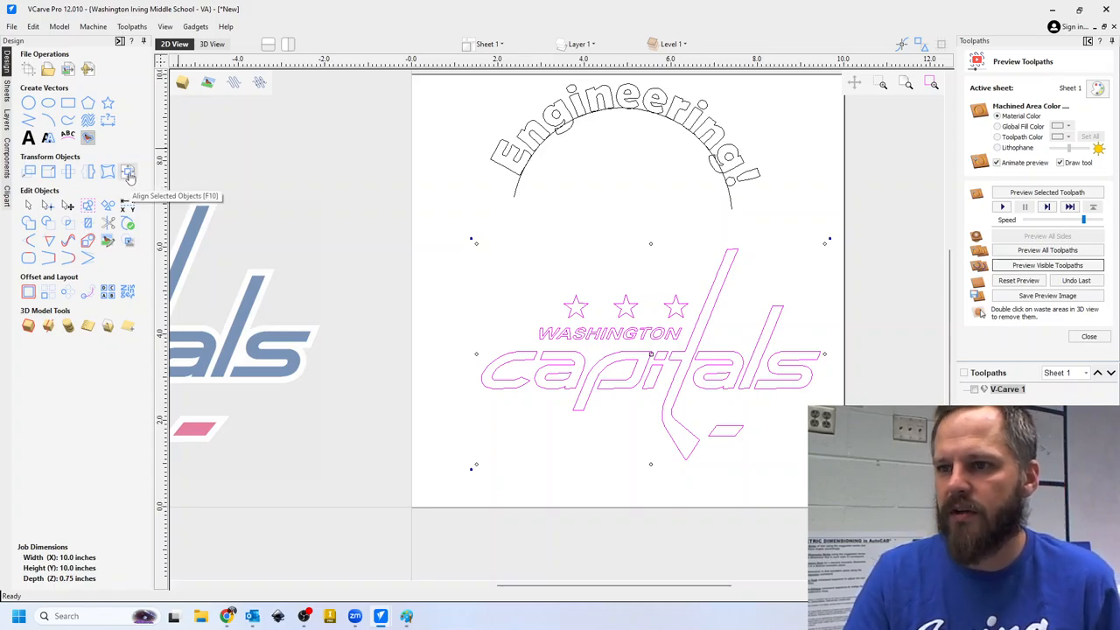
Step: Center the Capitals logo and the arched Engineering! text relative to each other
left_click(128, 172)
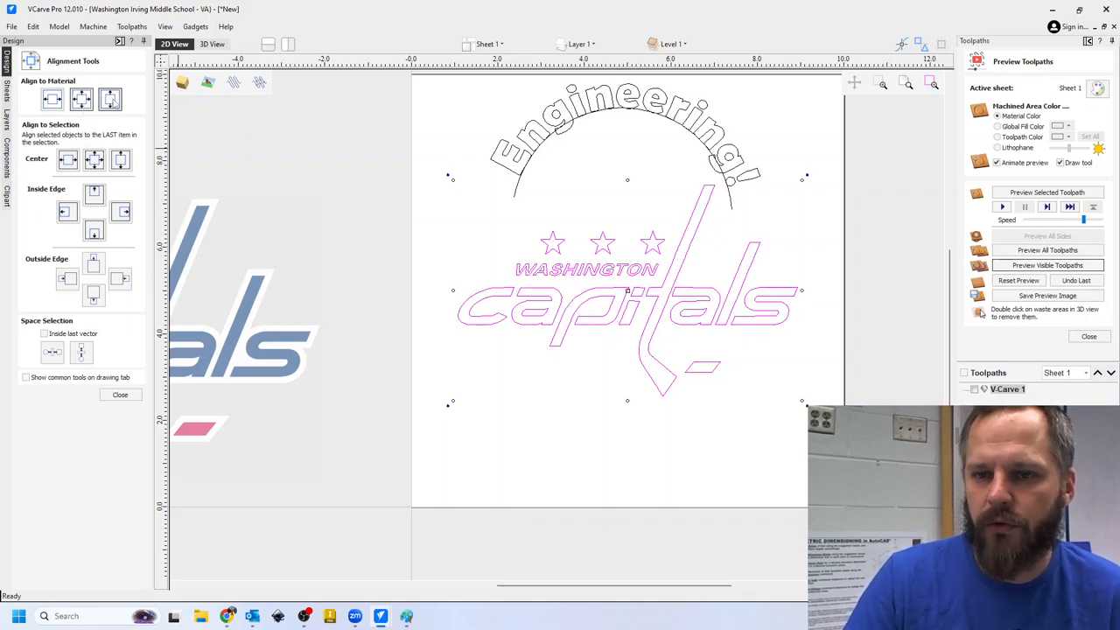
left_click(53, 98)
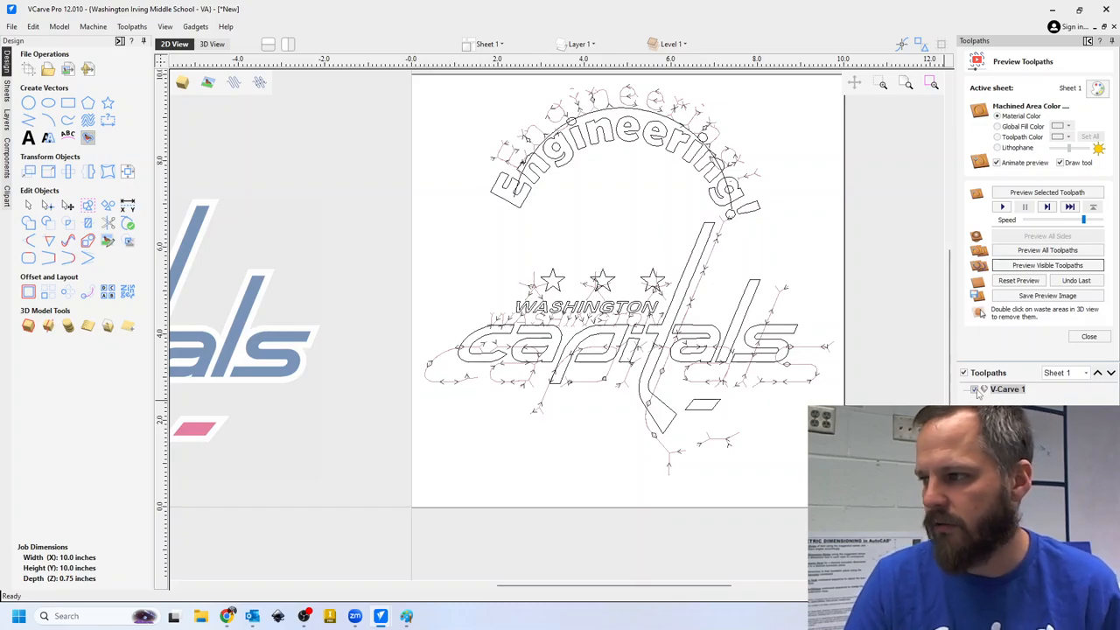
Step: Recalculate the V-Carve 1 toolpath over the repositioned logo and Engineering! arch
left_click(1089, 336)
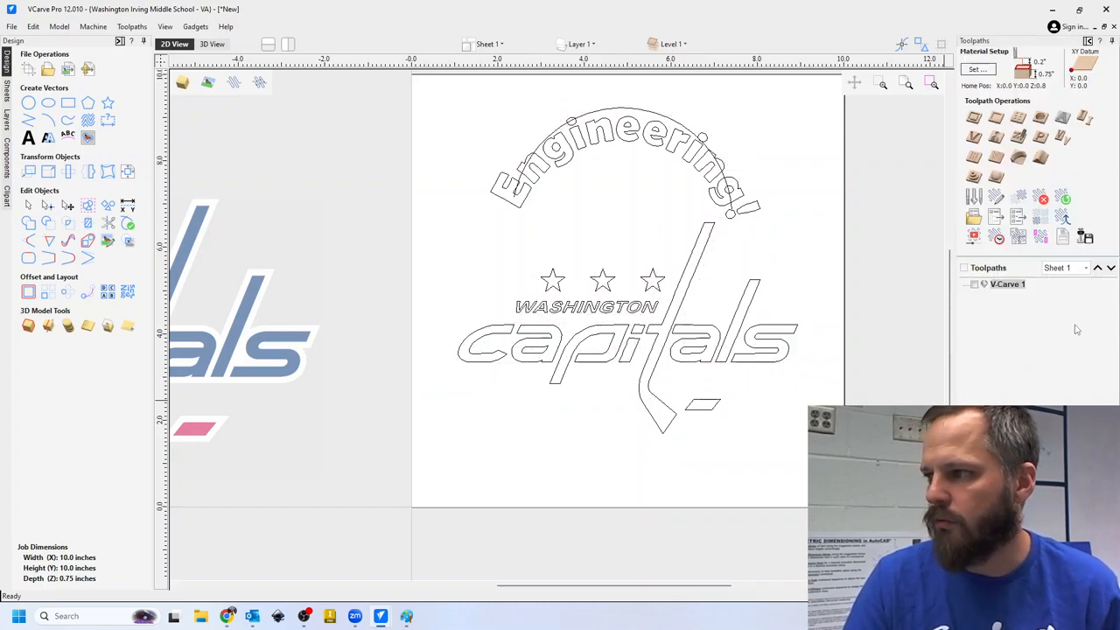
mouse_move(879, 291)
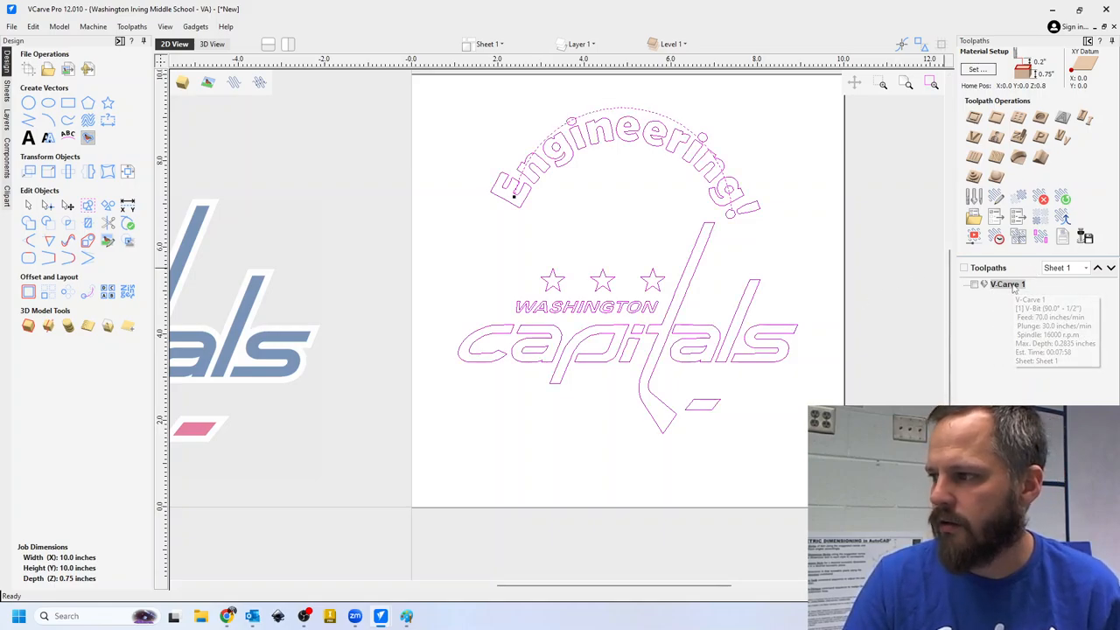
right_click(1008, 284)
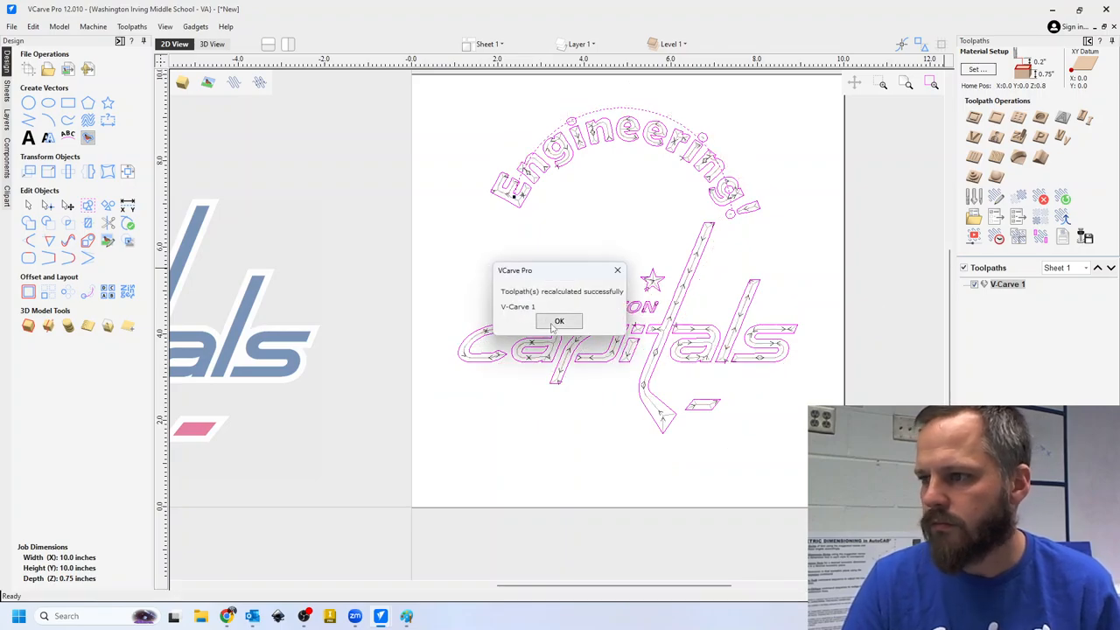
left_click(560, 322)
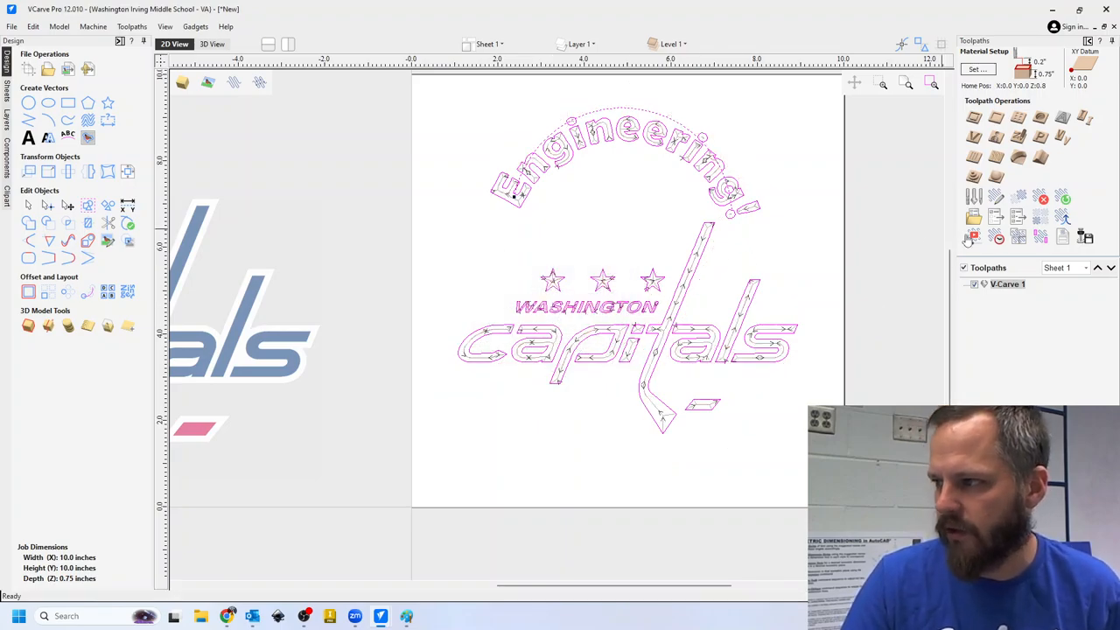
mouse_move(973, 237)
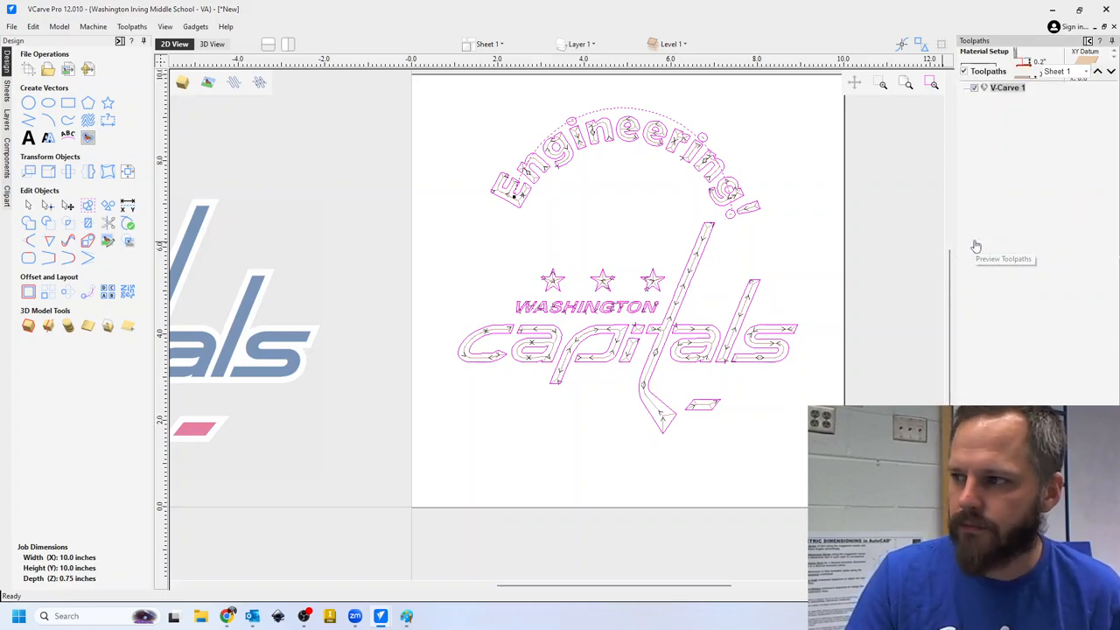
Step: Reset the preview and simulate the V-carve on a fresh board in 3D view
left_click(1002, 259)
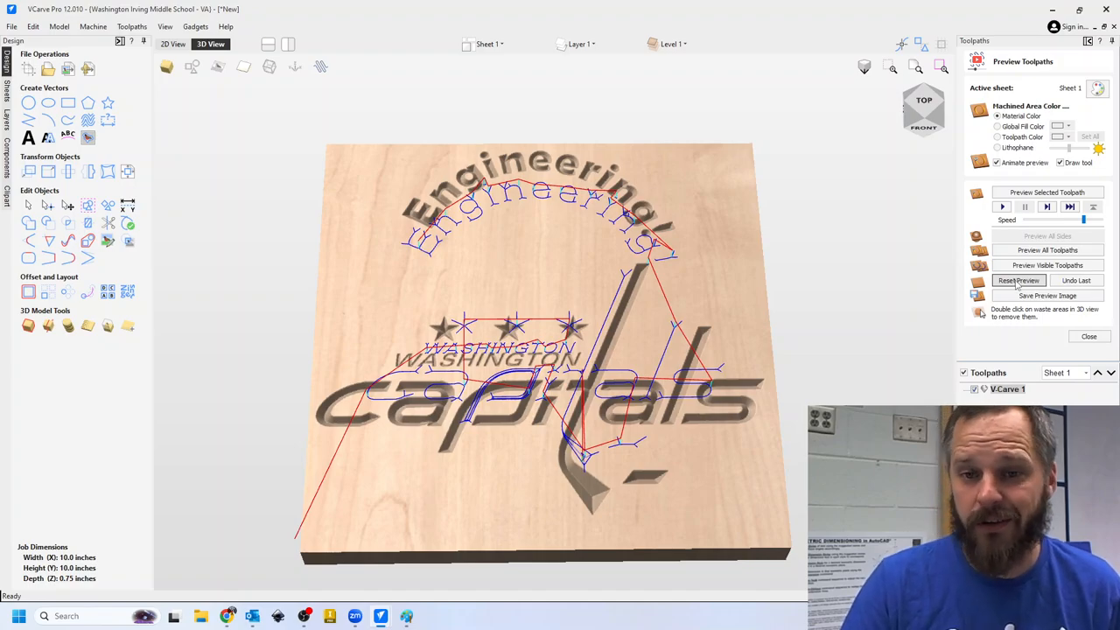
left_click(1018, 280)
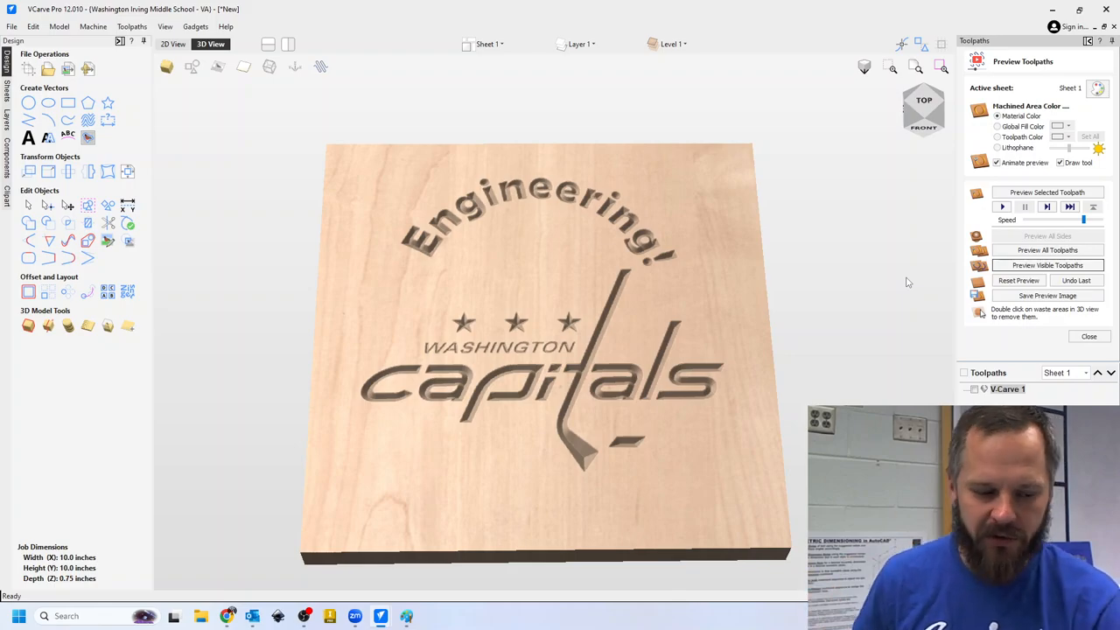
mouse_move(896, 282)
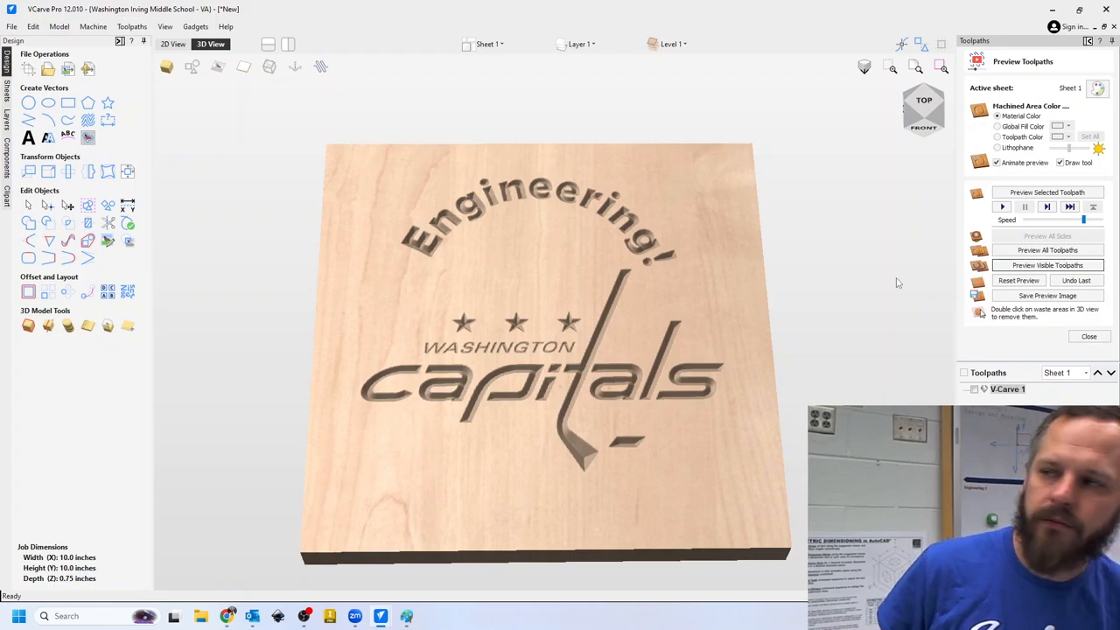
mouse_move(785, 285)
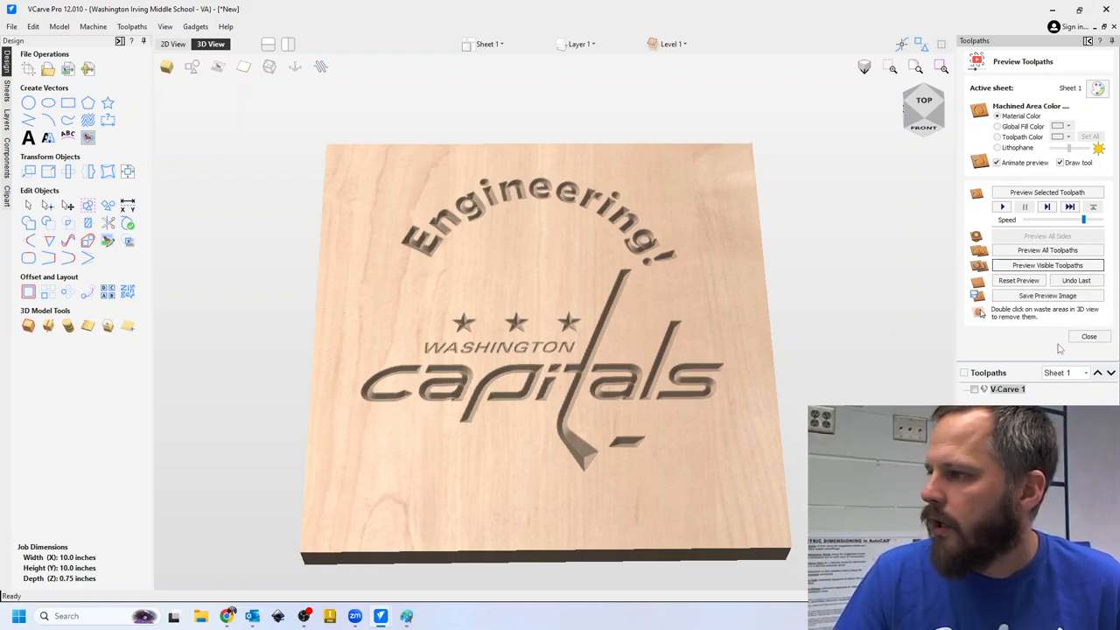
Step: Read the Toolpaths Summary machining estimate of 00:05:26 for V-Carve 1, then dismiss it
left_click(1089, 337)
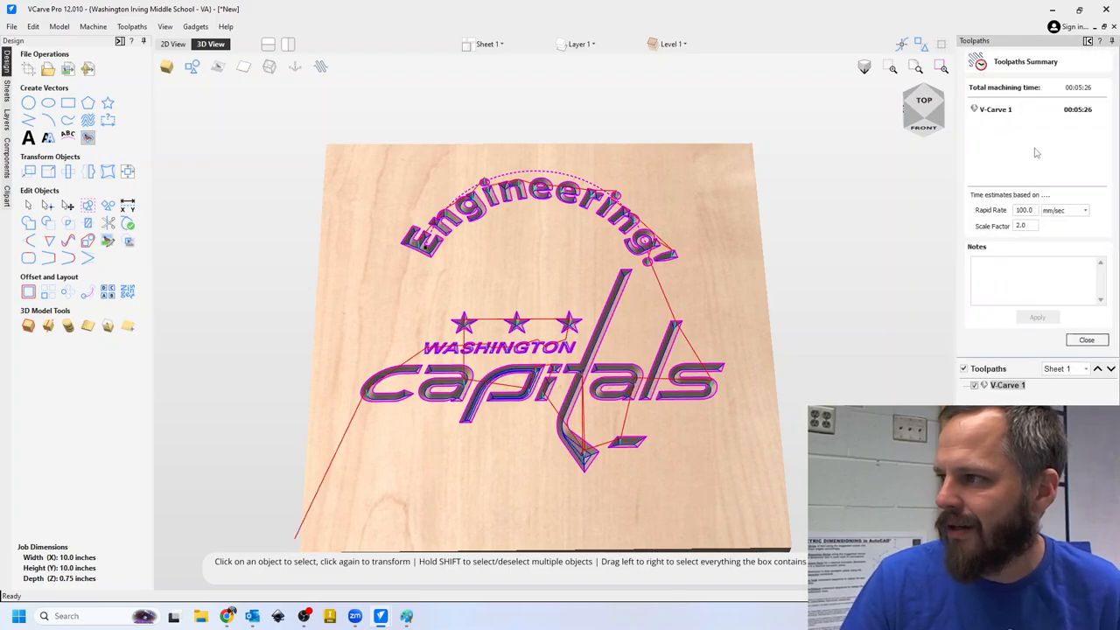
mouse_move(1085, 119)
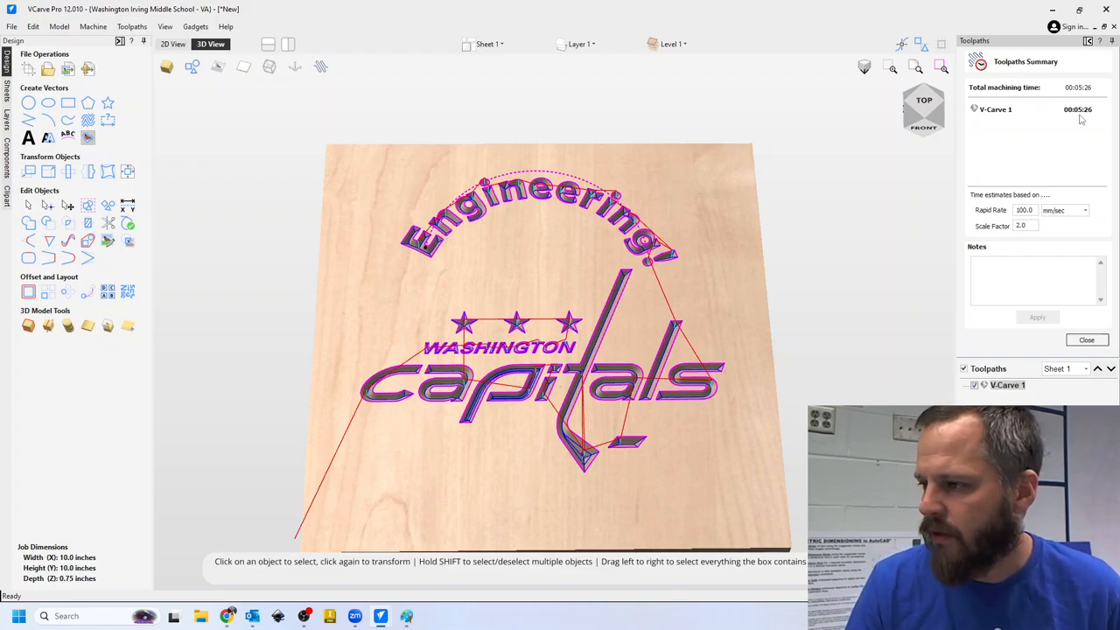
mouse_move(1044, 96)
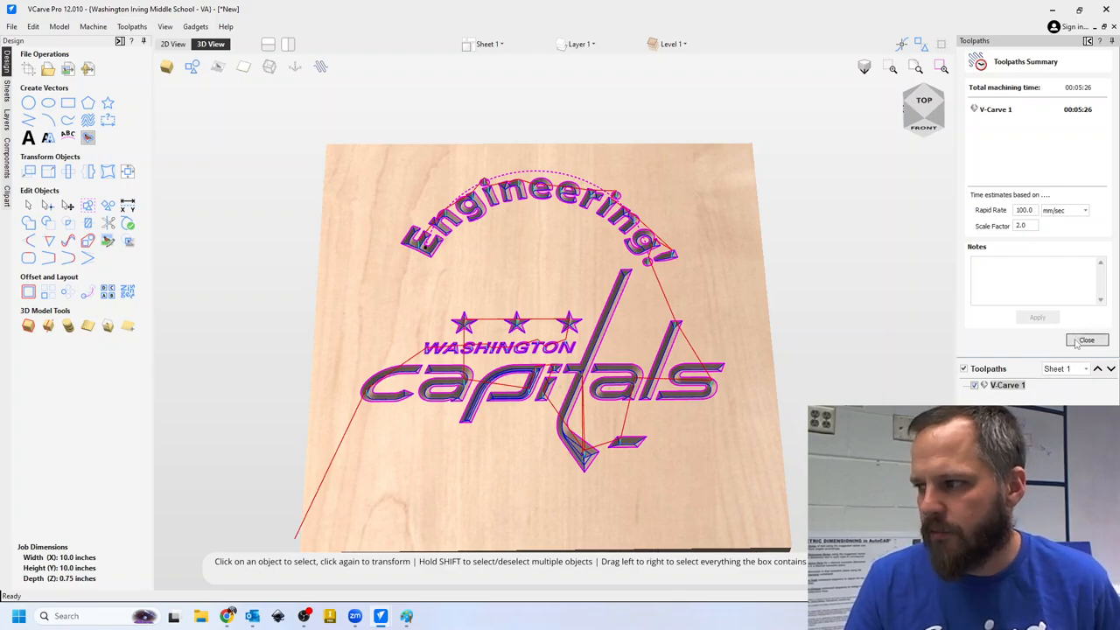
left_click(1085, 339)
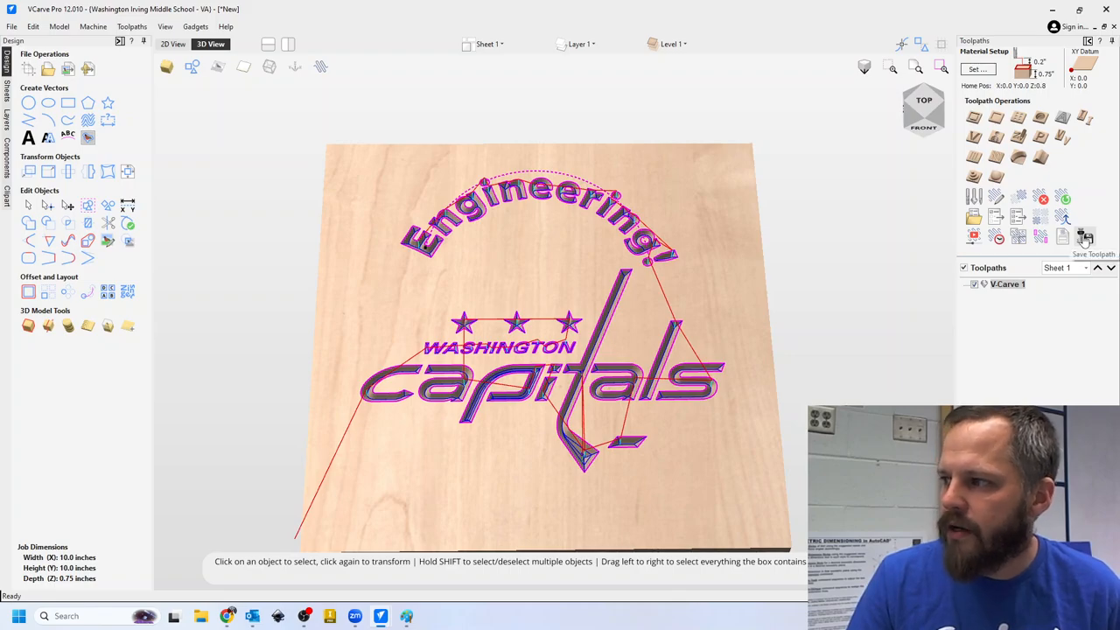
Step: Begin Save Toolpaths and choose Later for the missing post-processor prompt
left_click(1085, 237)
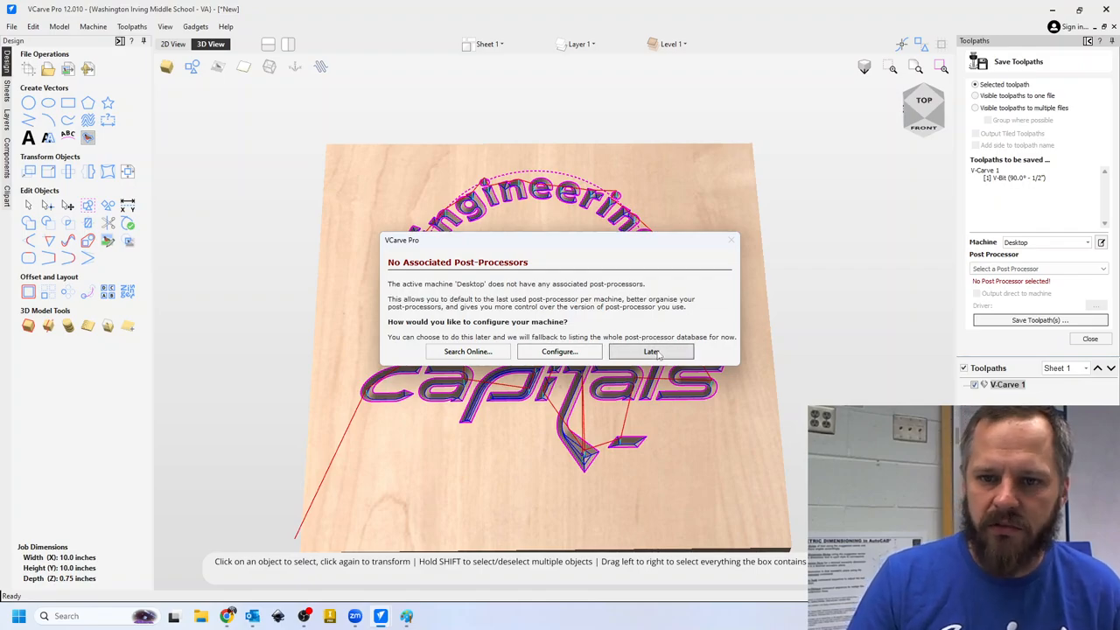
left_click(651, 350)
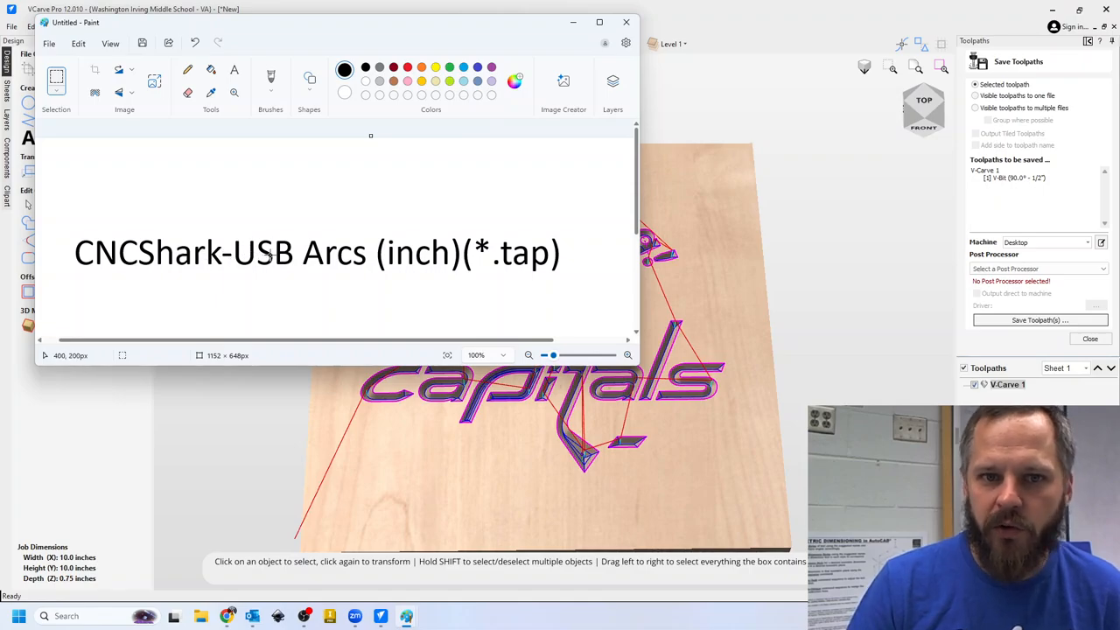
mouse_move(573, 247)
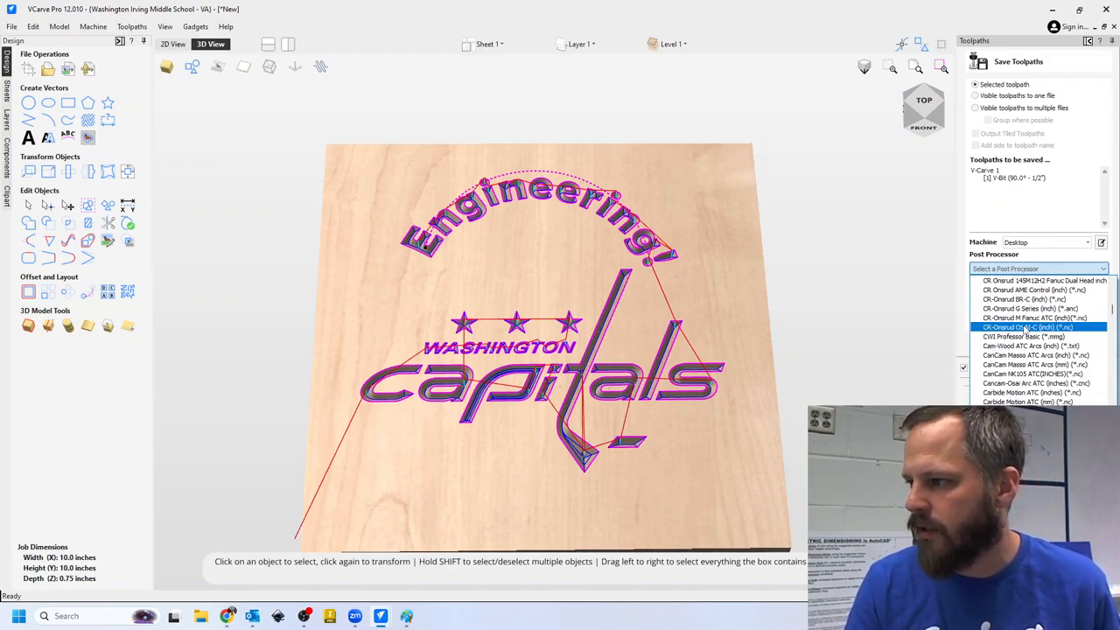
Step: Select CNCShark-USB Arcs (inch) (*.tap) from the Post Processor list
scroll("down", 3)
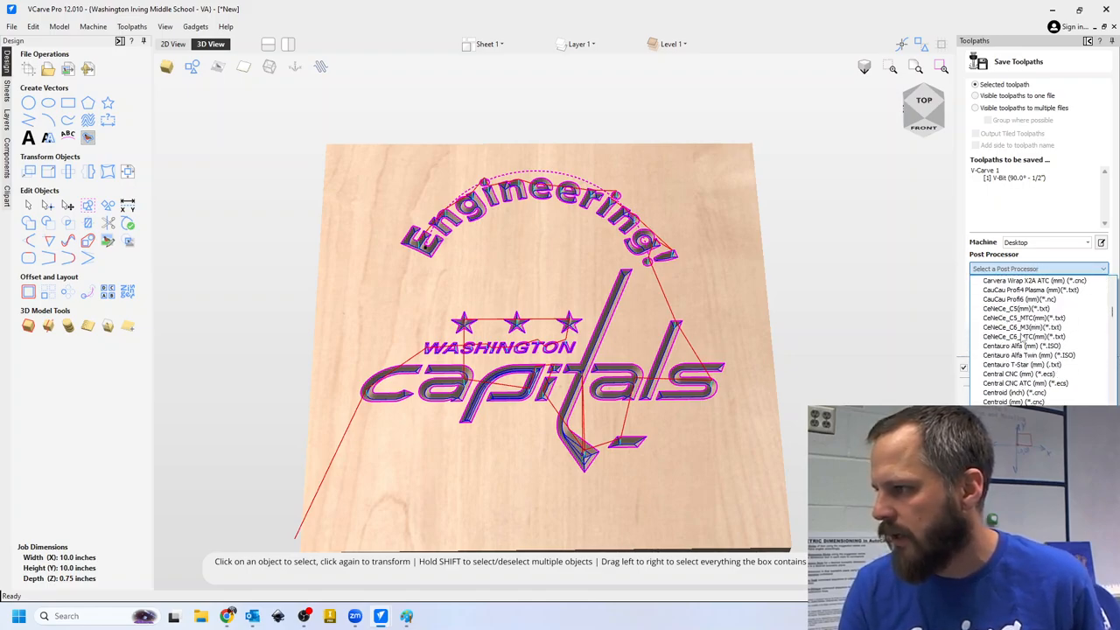
scroll("down", 3)
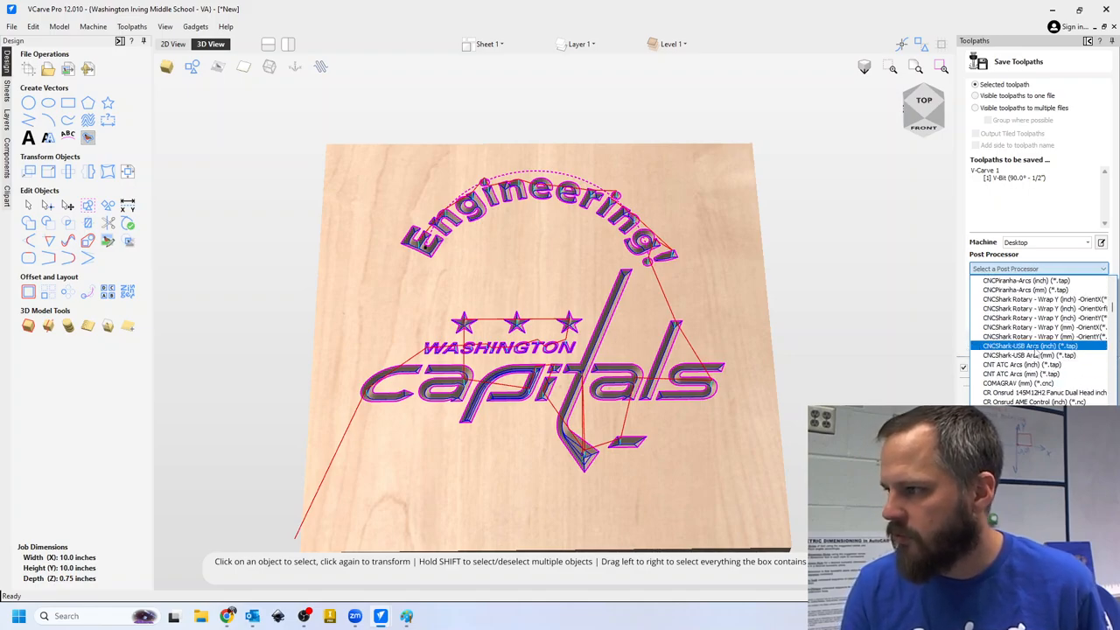
left_click(1031, 347)
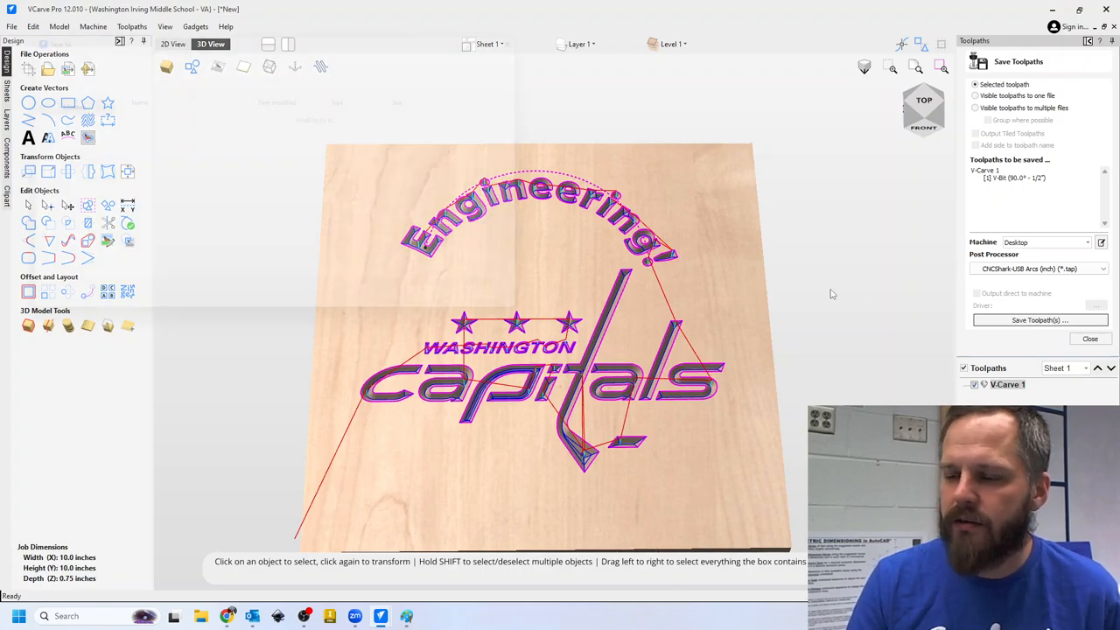
Step: Write the toolpath to the E: USB drive as PB7.tap
left_click(1040, 319)
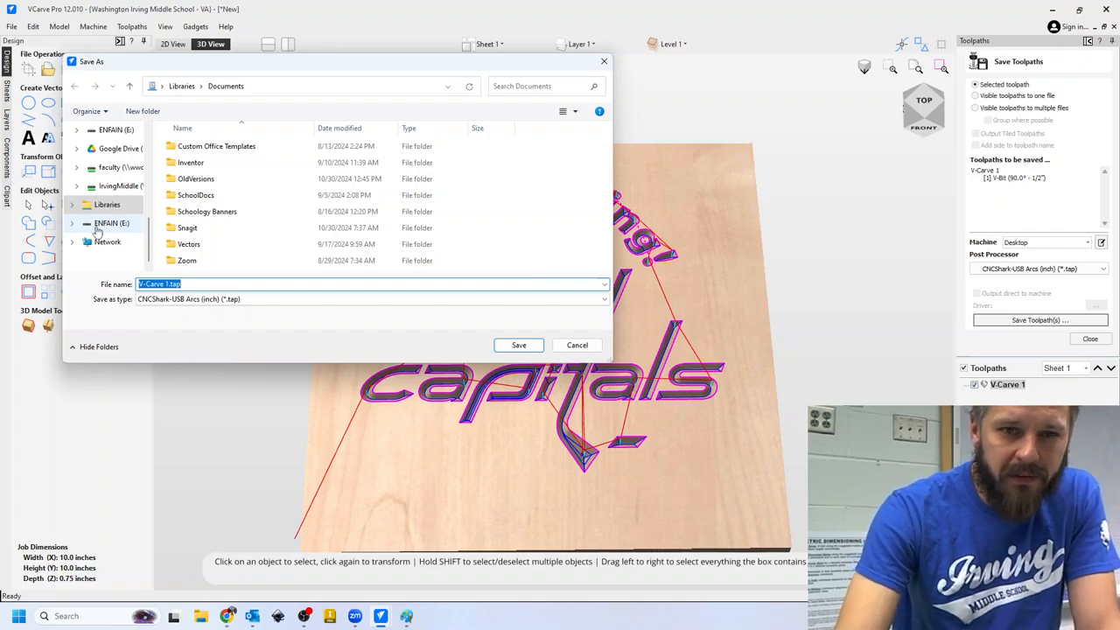
left_click(113, 224)
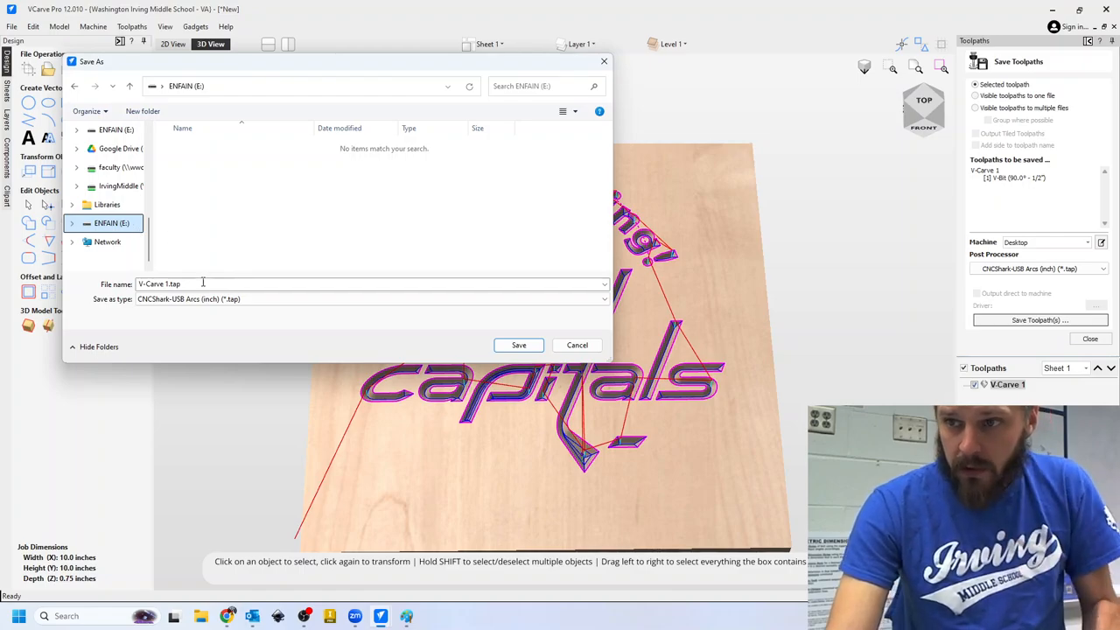
left_click(201, 284)
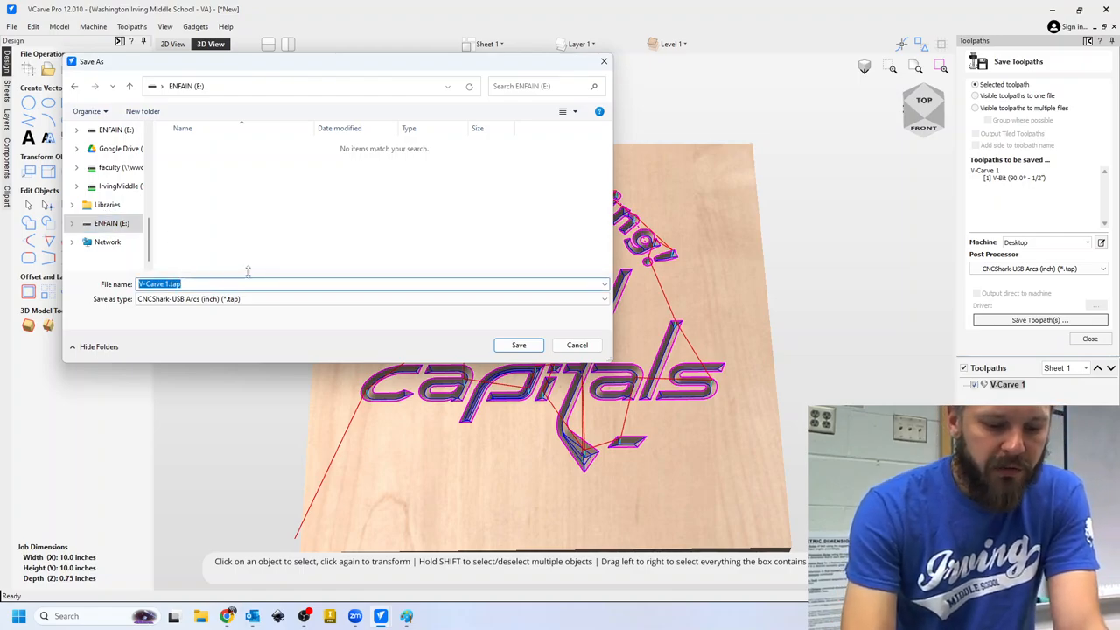
type("PB7")
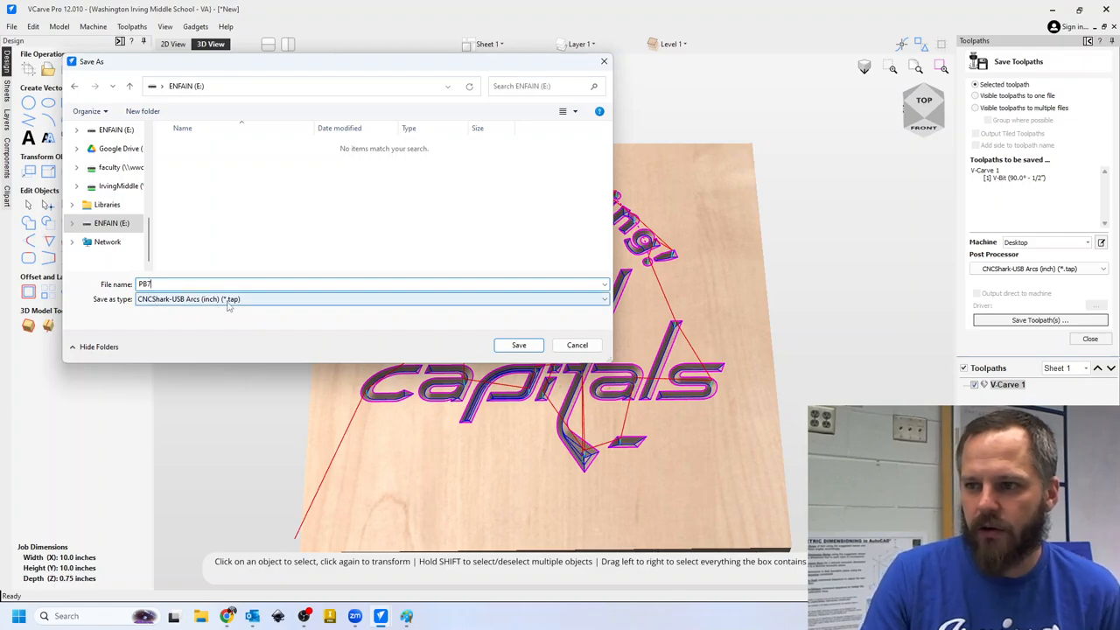
left_click(578, 345)
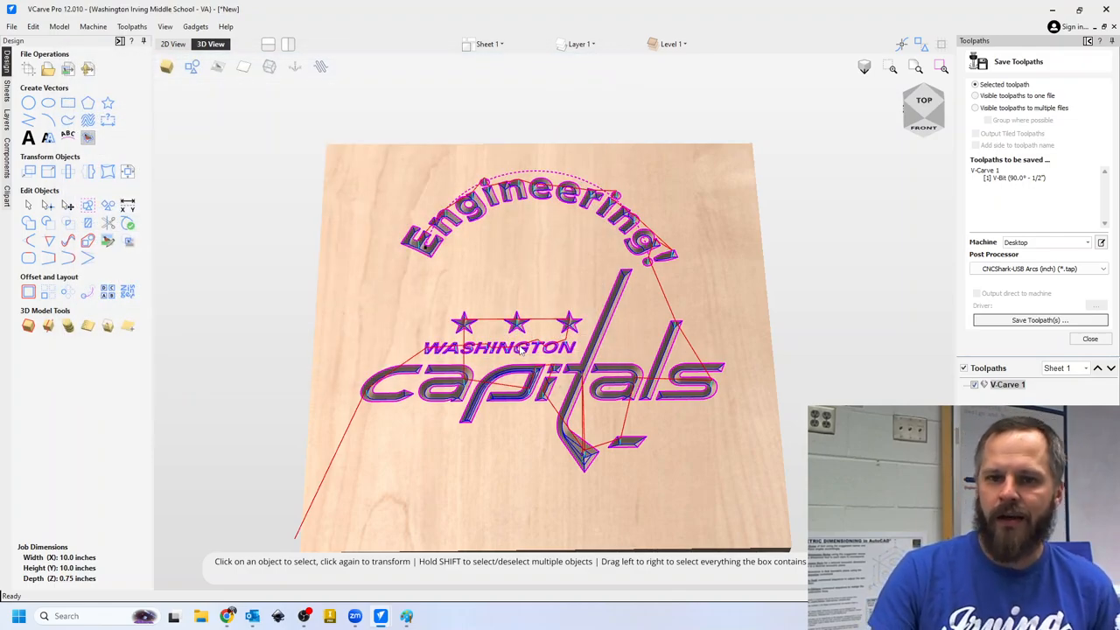